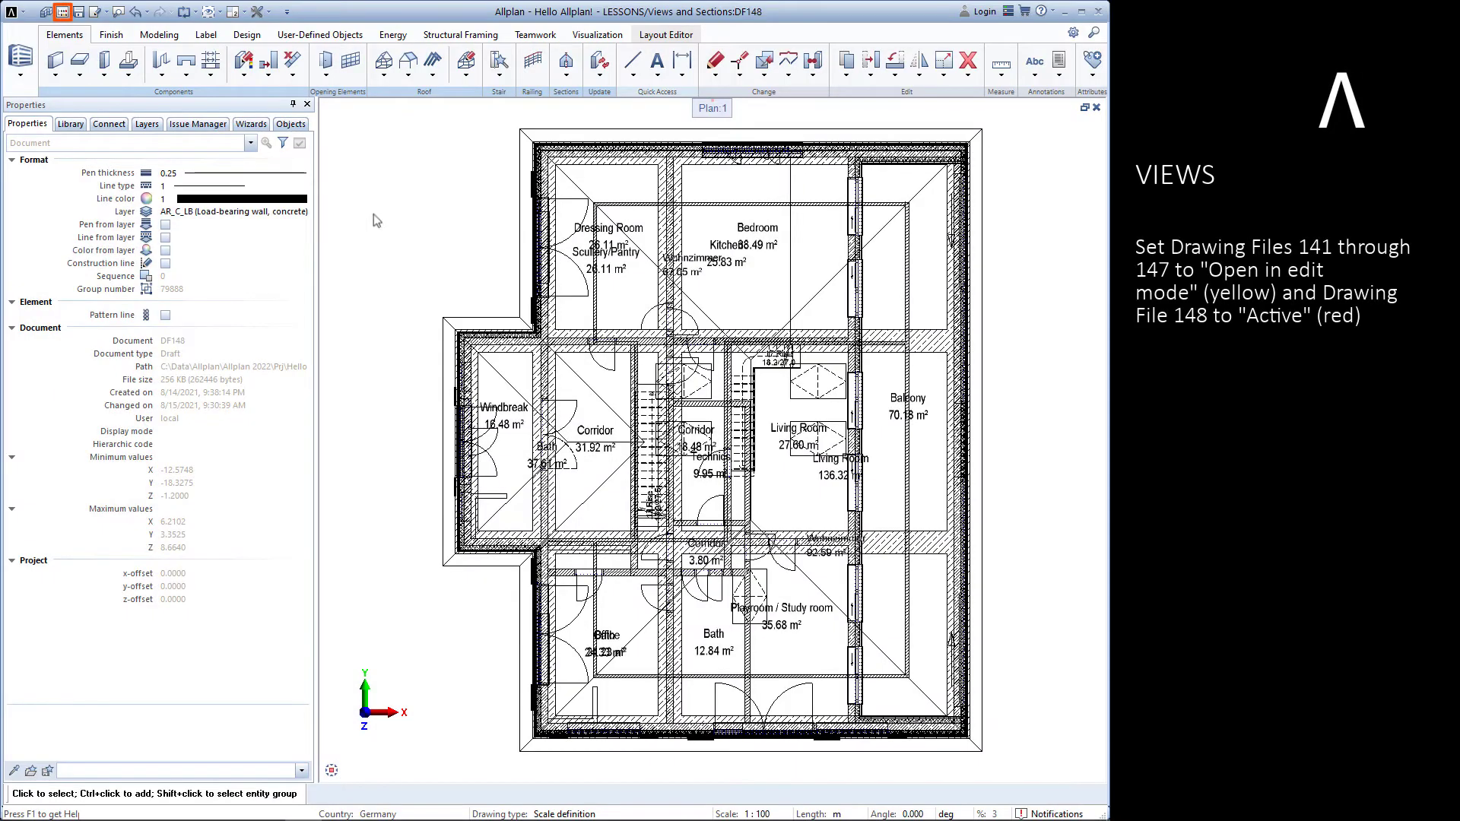
mouse_move(64, 12)
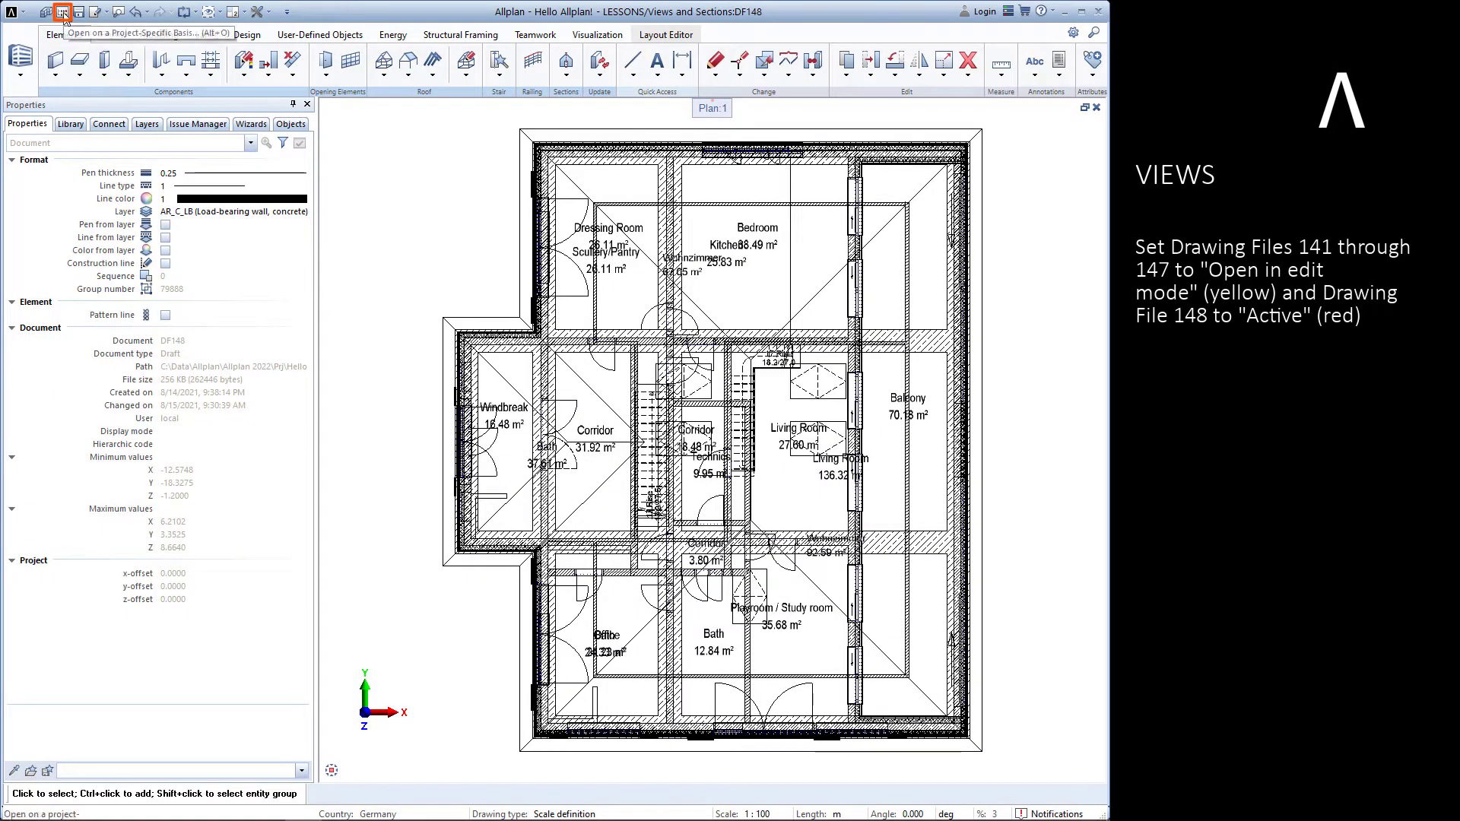
Step: Open drawing files 141–147 in edit mode with file 148 active, then close the dialog
left_click(63, 11)
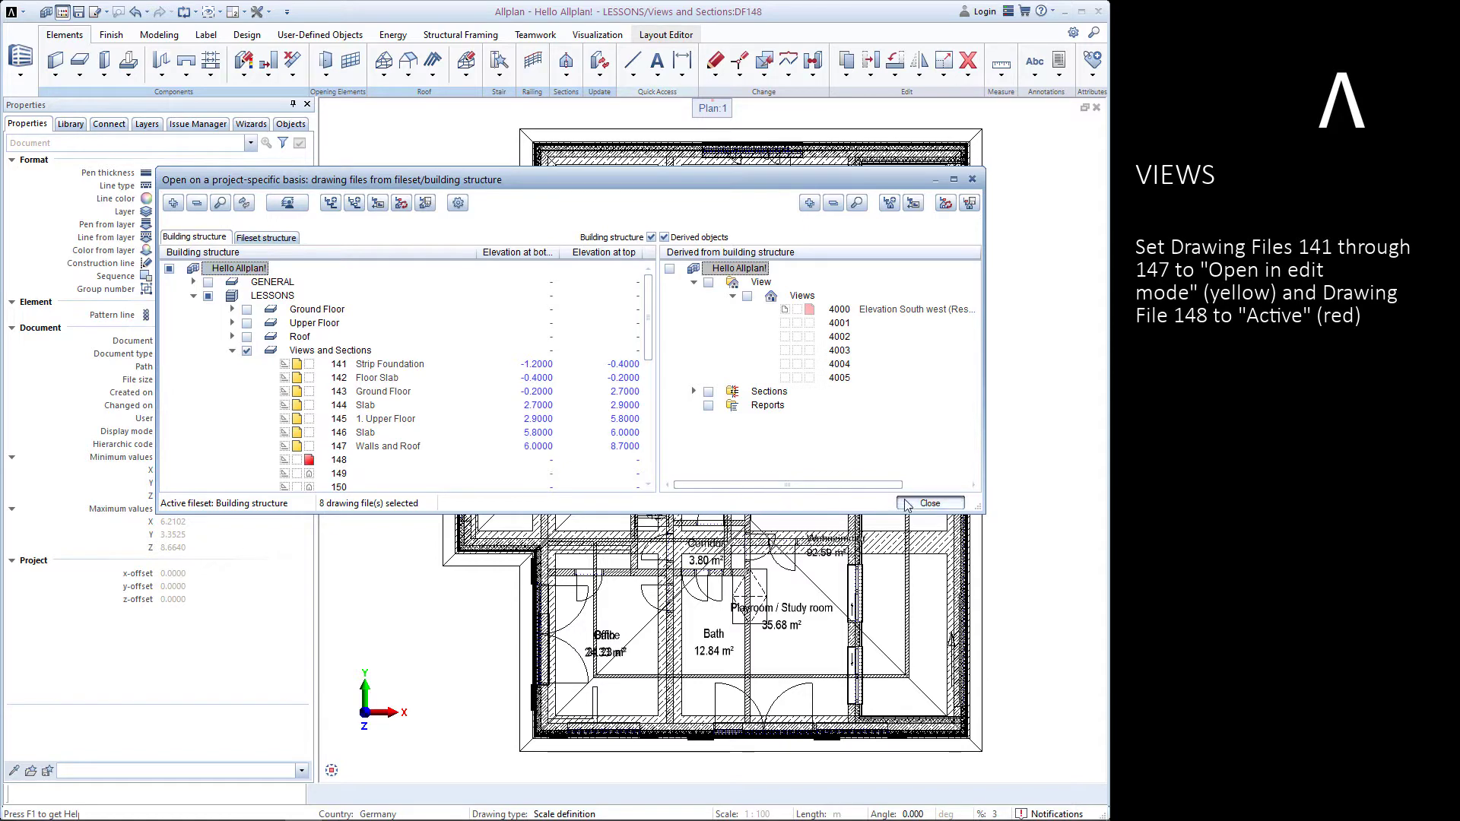
left_click(929, 503)
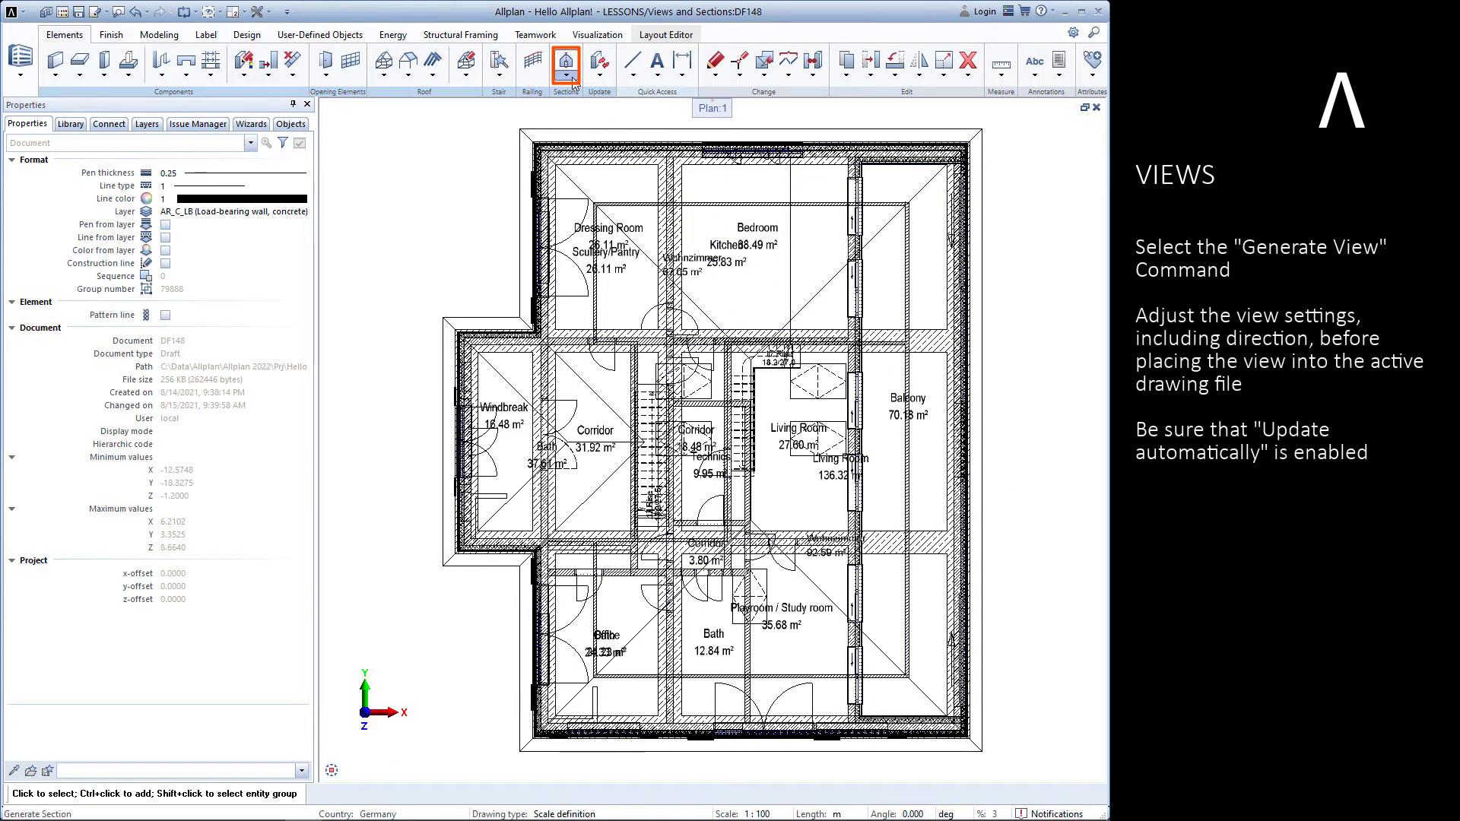
Step: Start Generate View on files 141–148 with automatic updating on and review format surface settings
left_click(578, 59)
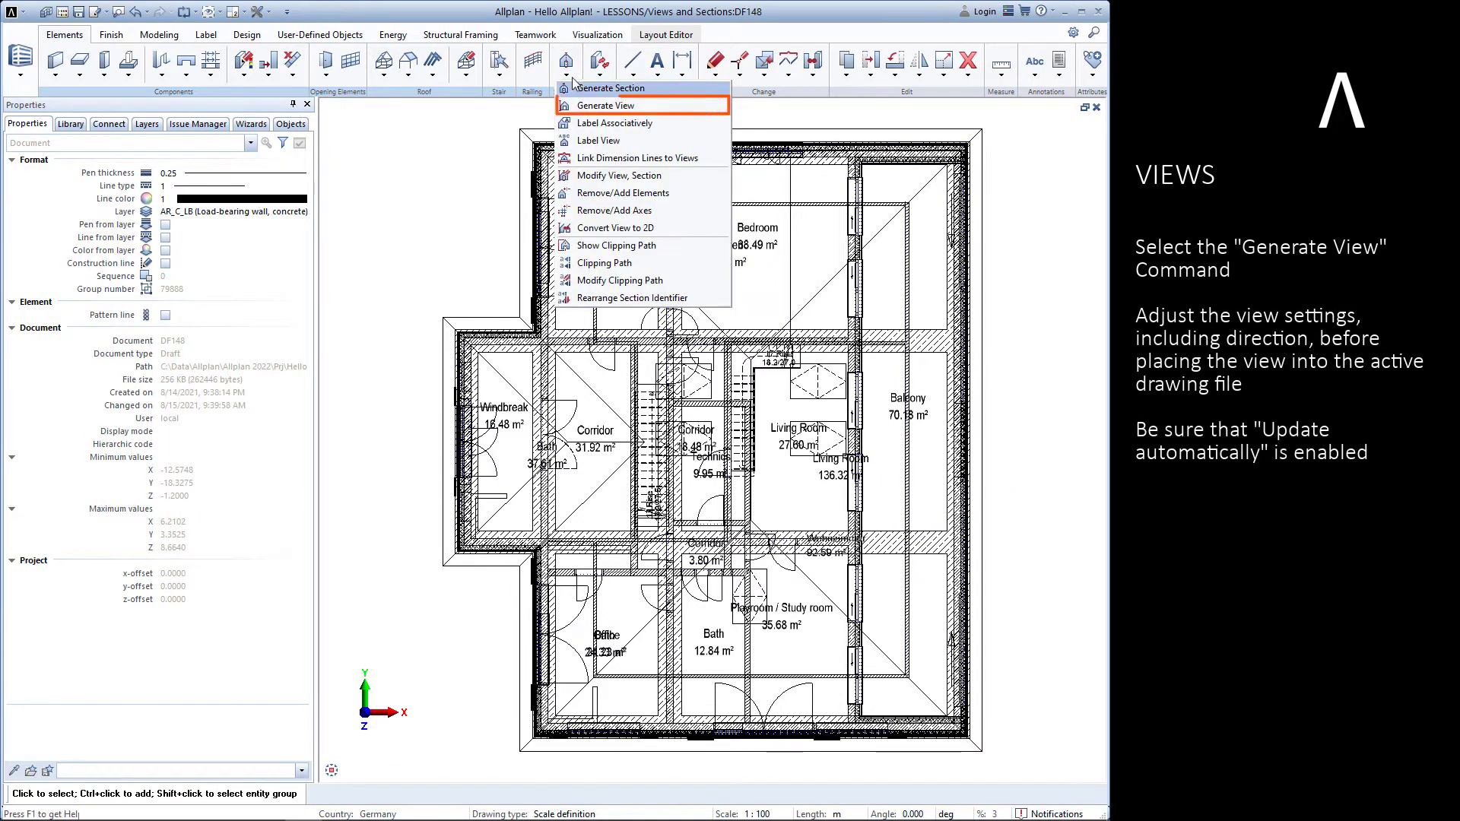
left_click(609, 105)
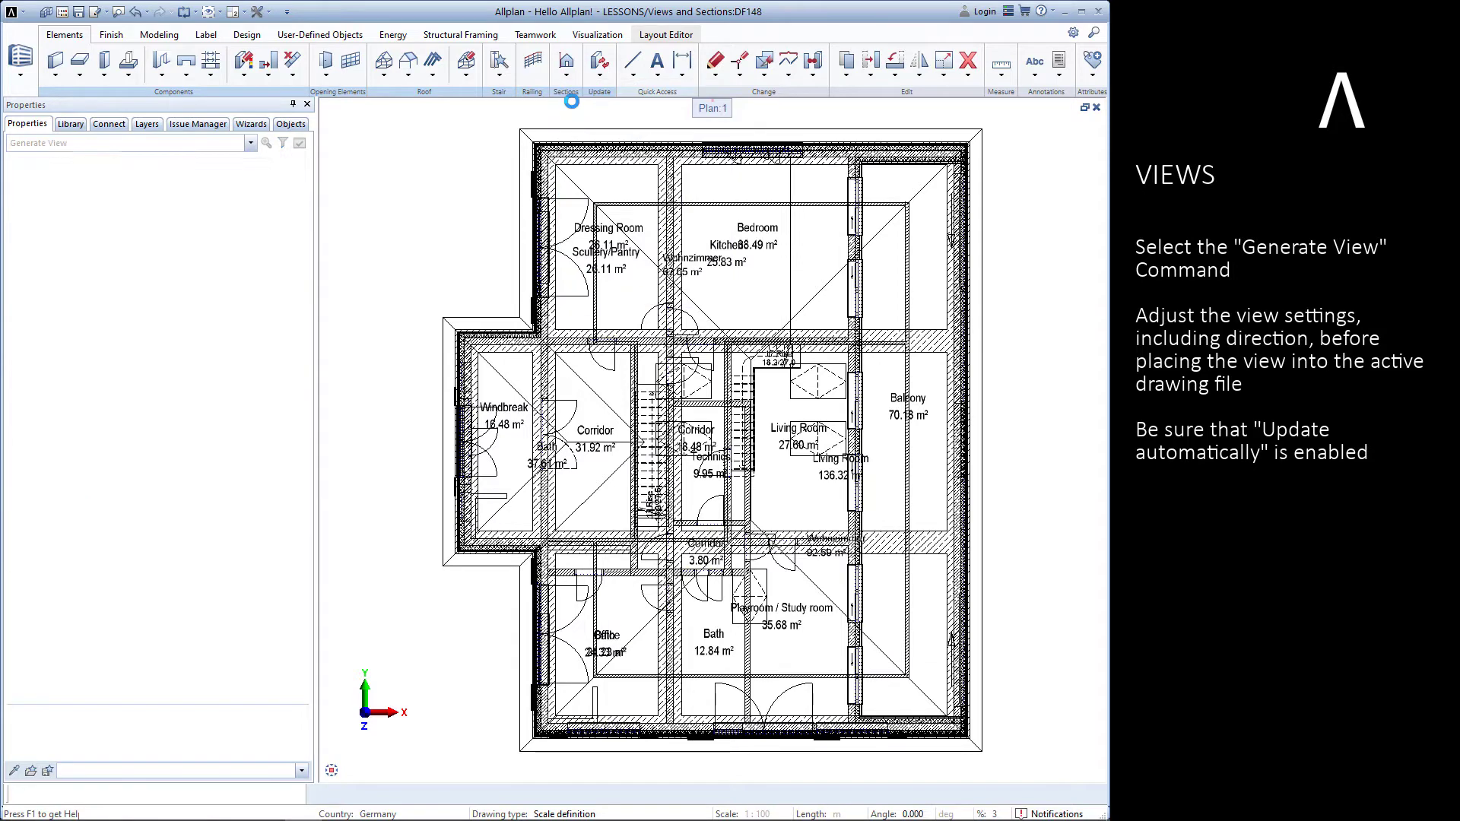
left_click(565, 61)
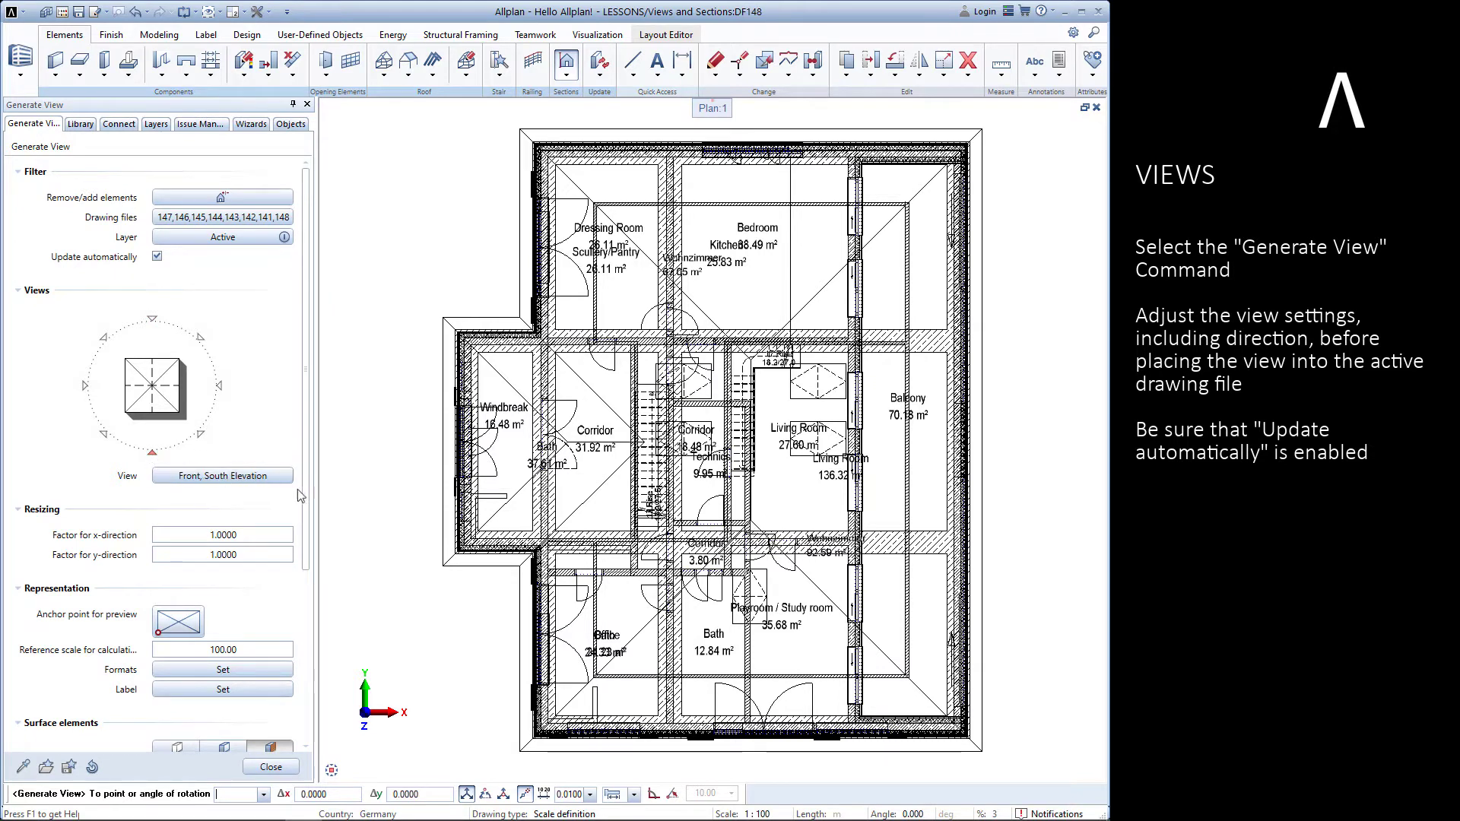
scroll("down", 3)
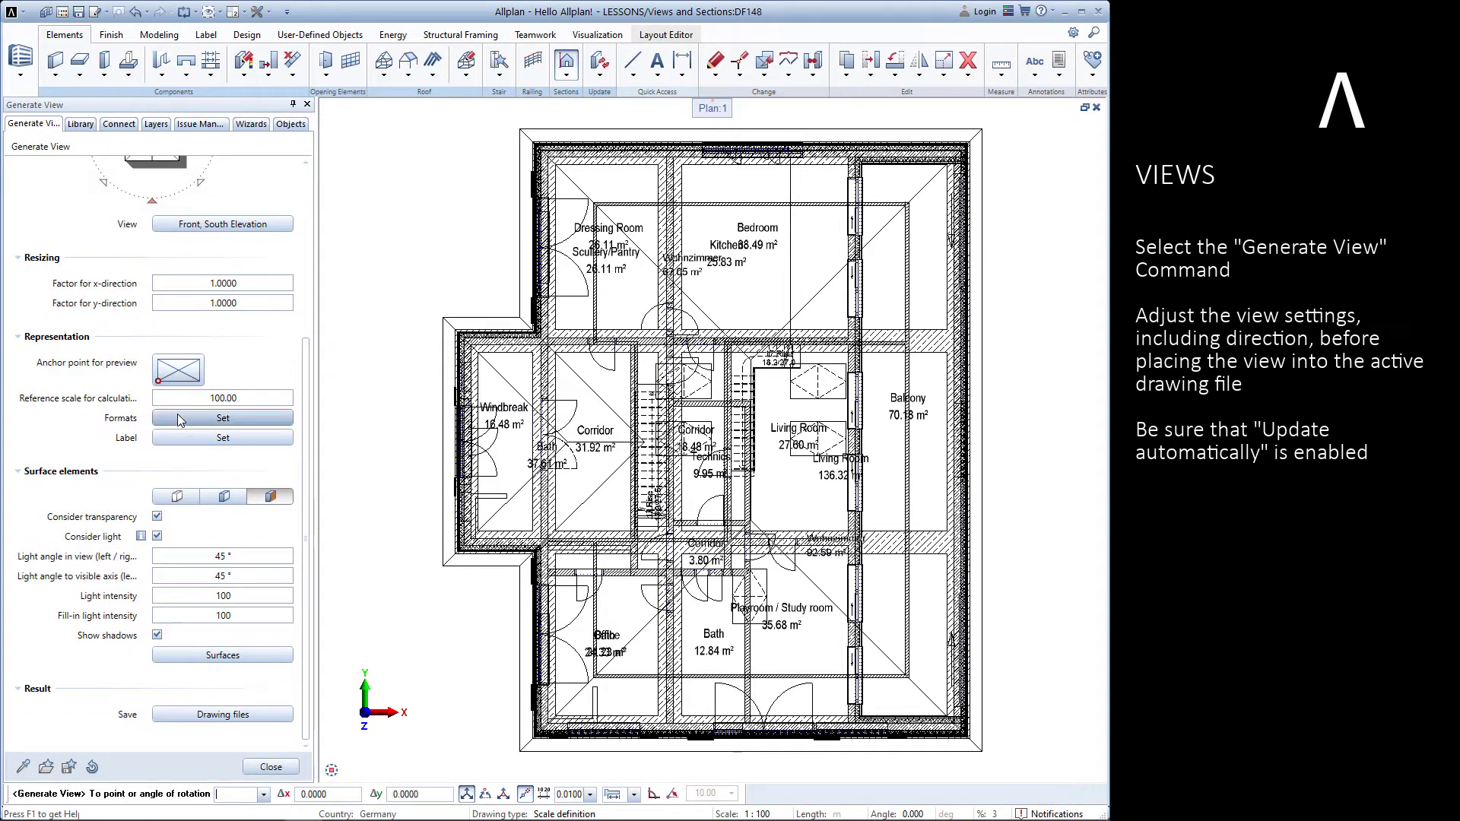
left_click(221, 417)
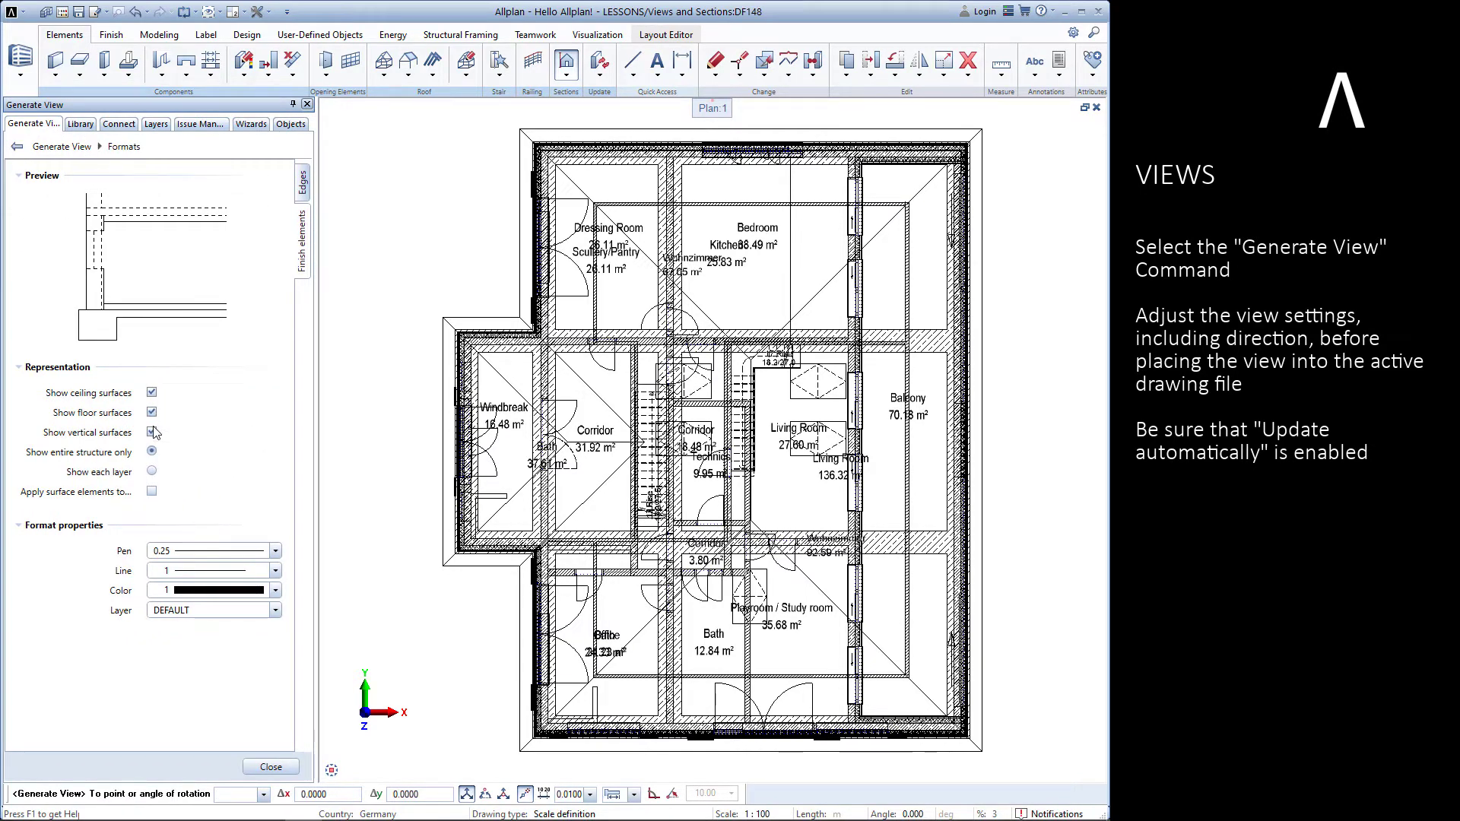
left_click(152, 432)
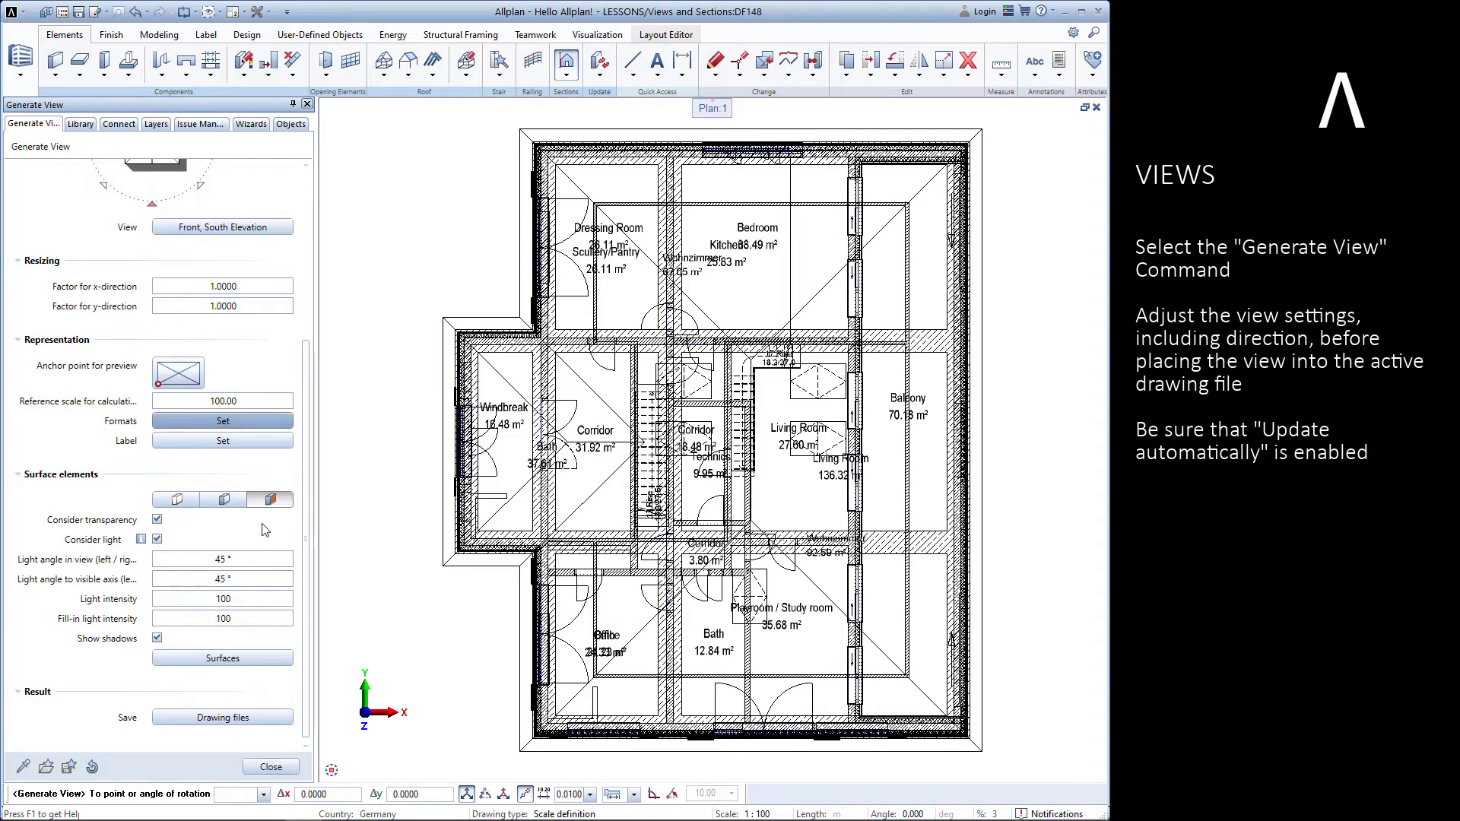
mouse_move(185, 530)
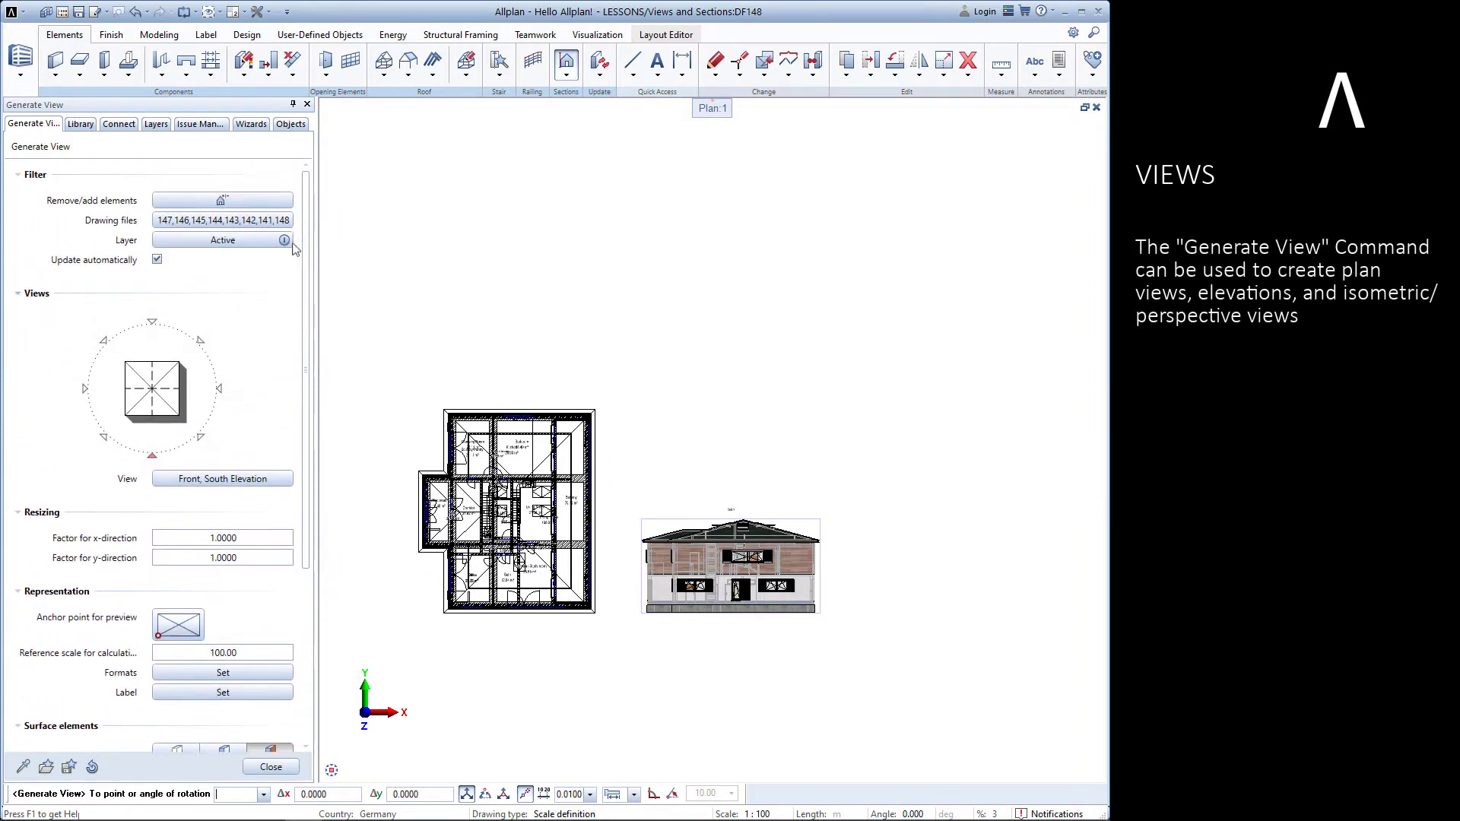
Step: Place the east and north elevations, then the northwest isometric to the right of the elevations
left_click(221, 387)
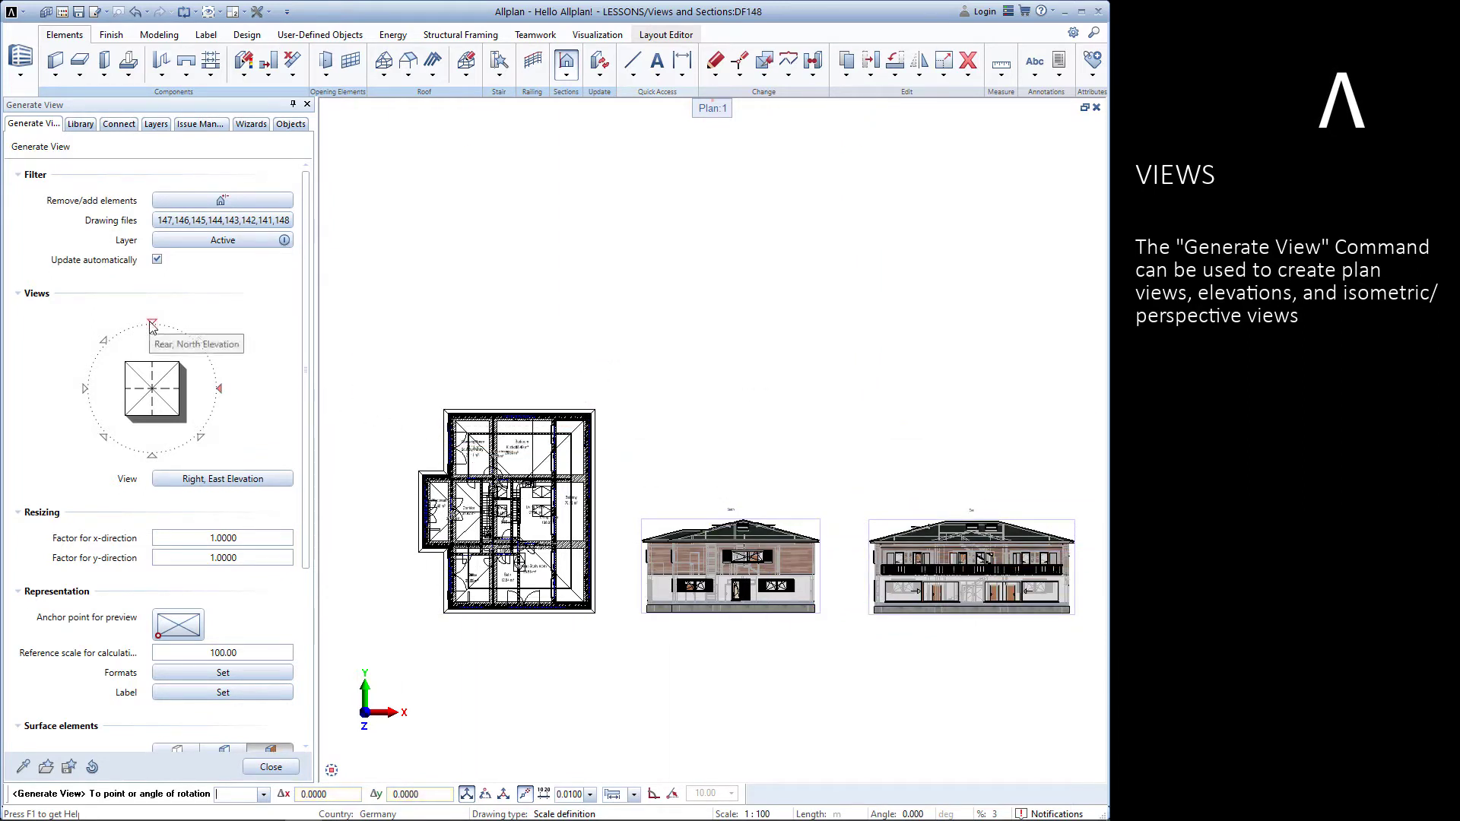
left_click(152, 323)
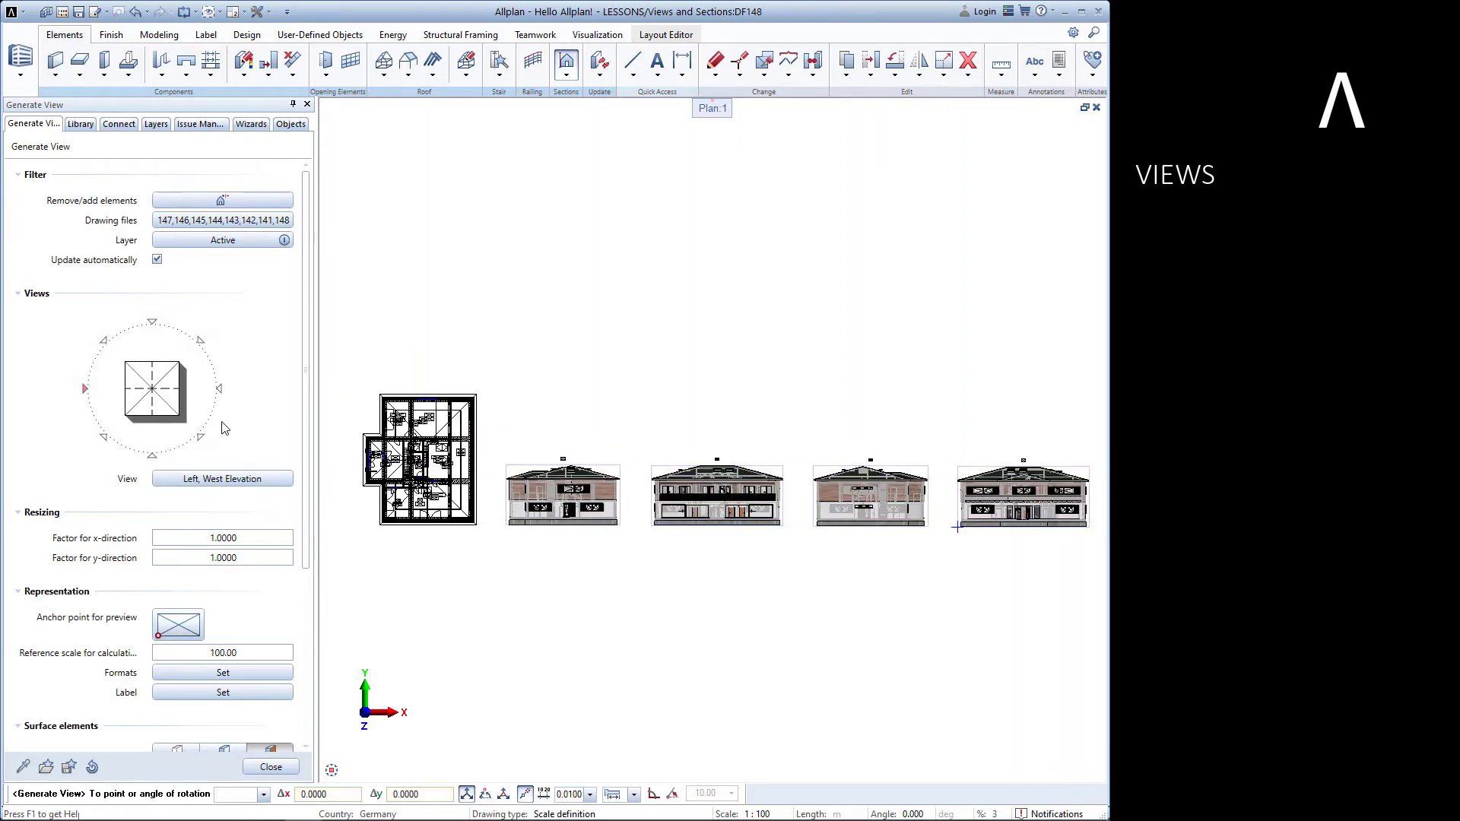
left_click(102, 341)
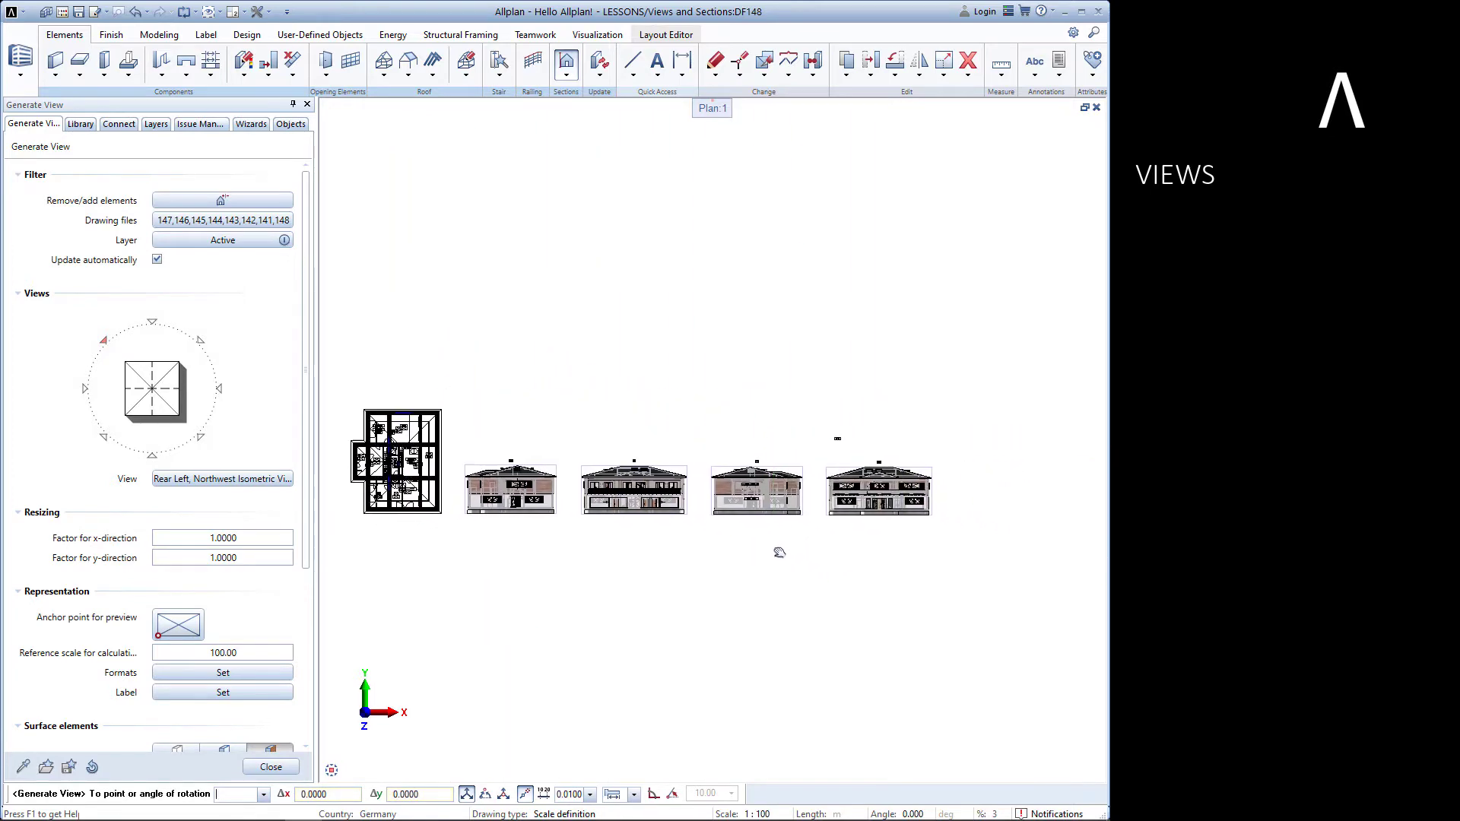
left_click(930, 517)
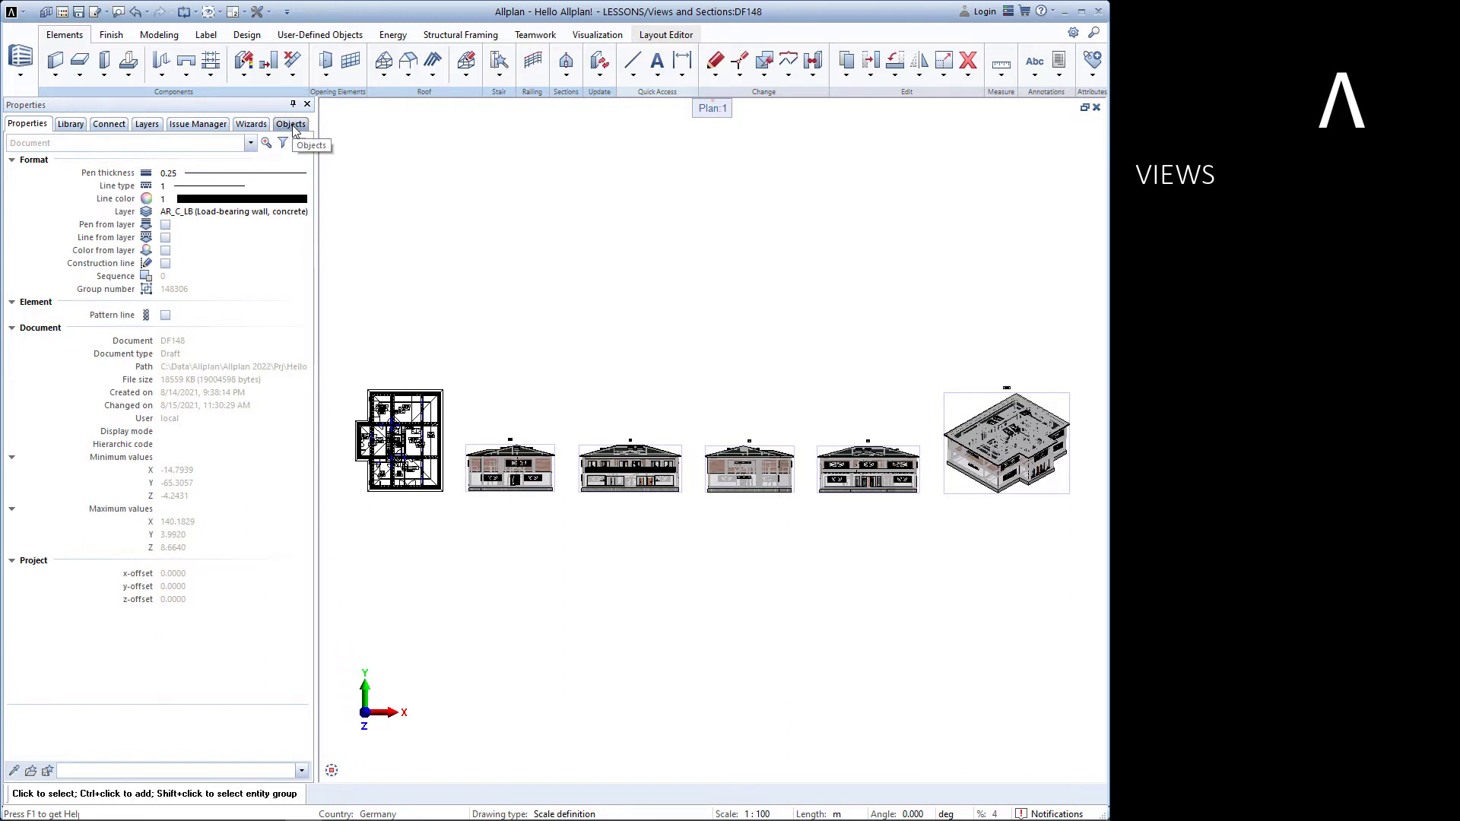
Step: Show only Ground Floor file DF143, move a window to test the elevation update, then undo
left_click(291, 124)
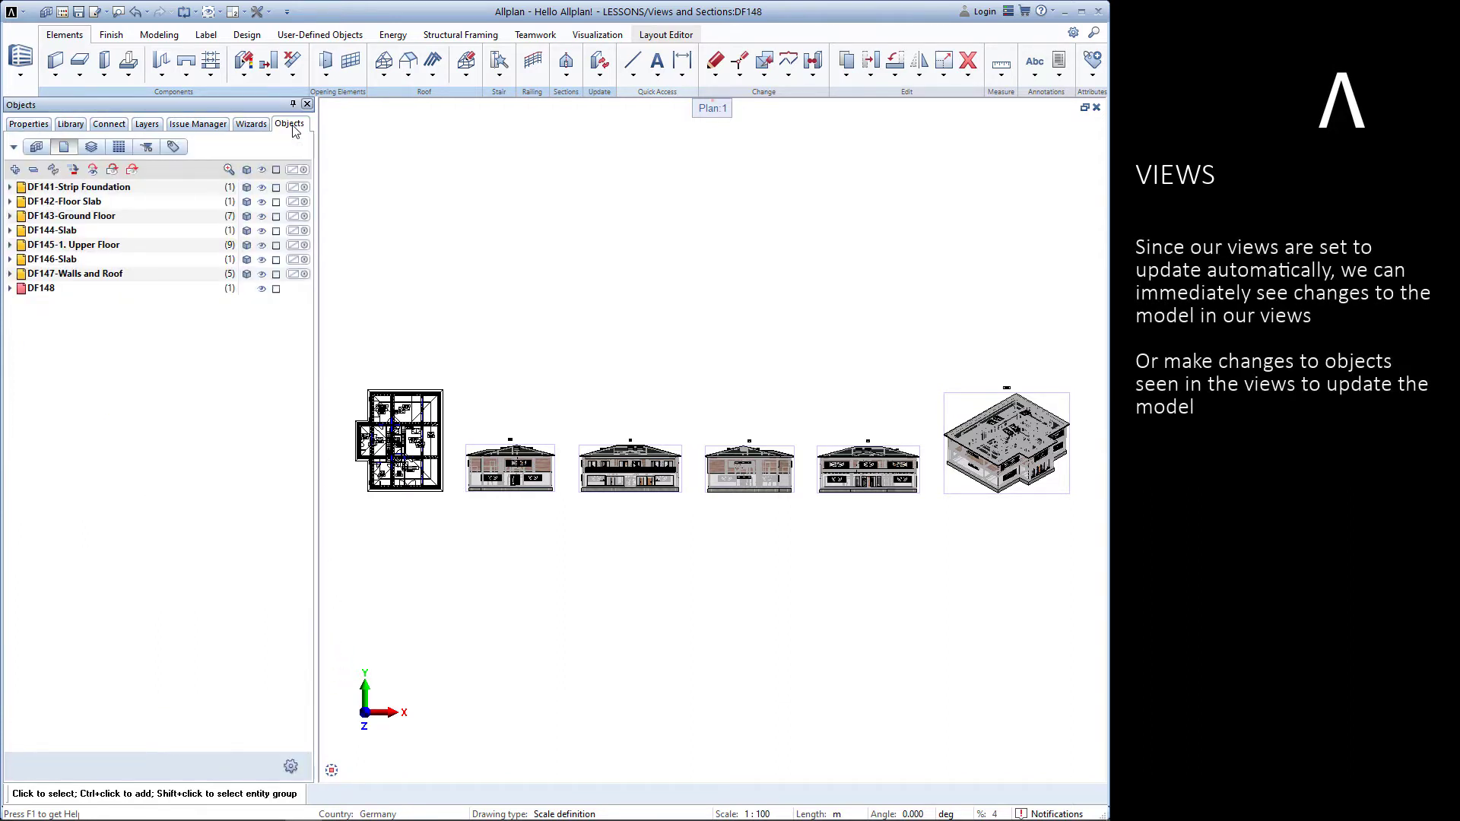
mouse_move(262, 170)
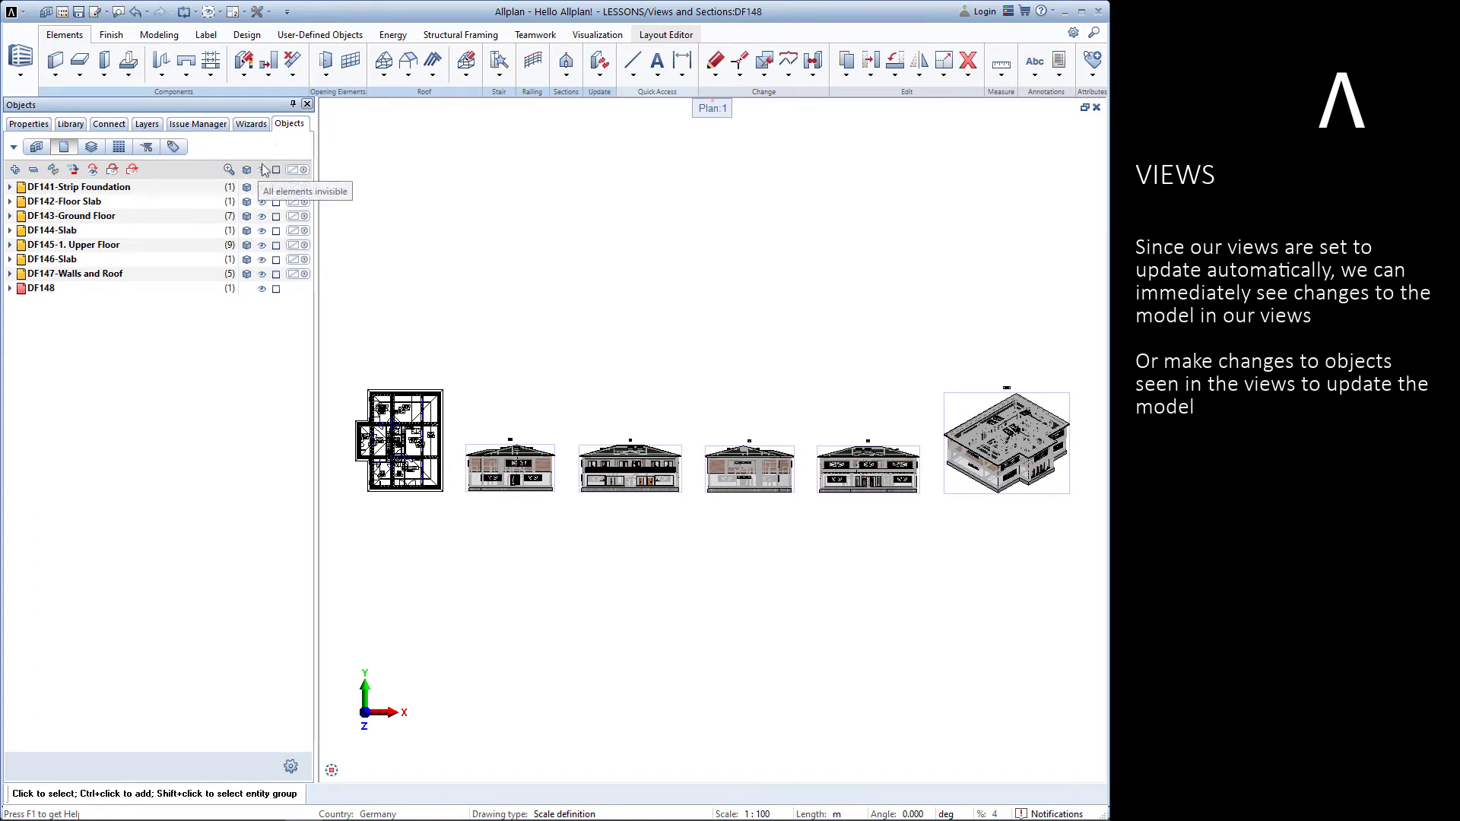
left_click(275, 170)
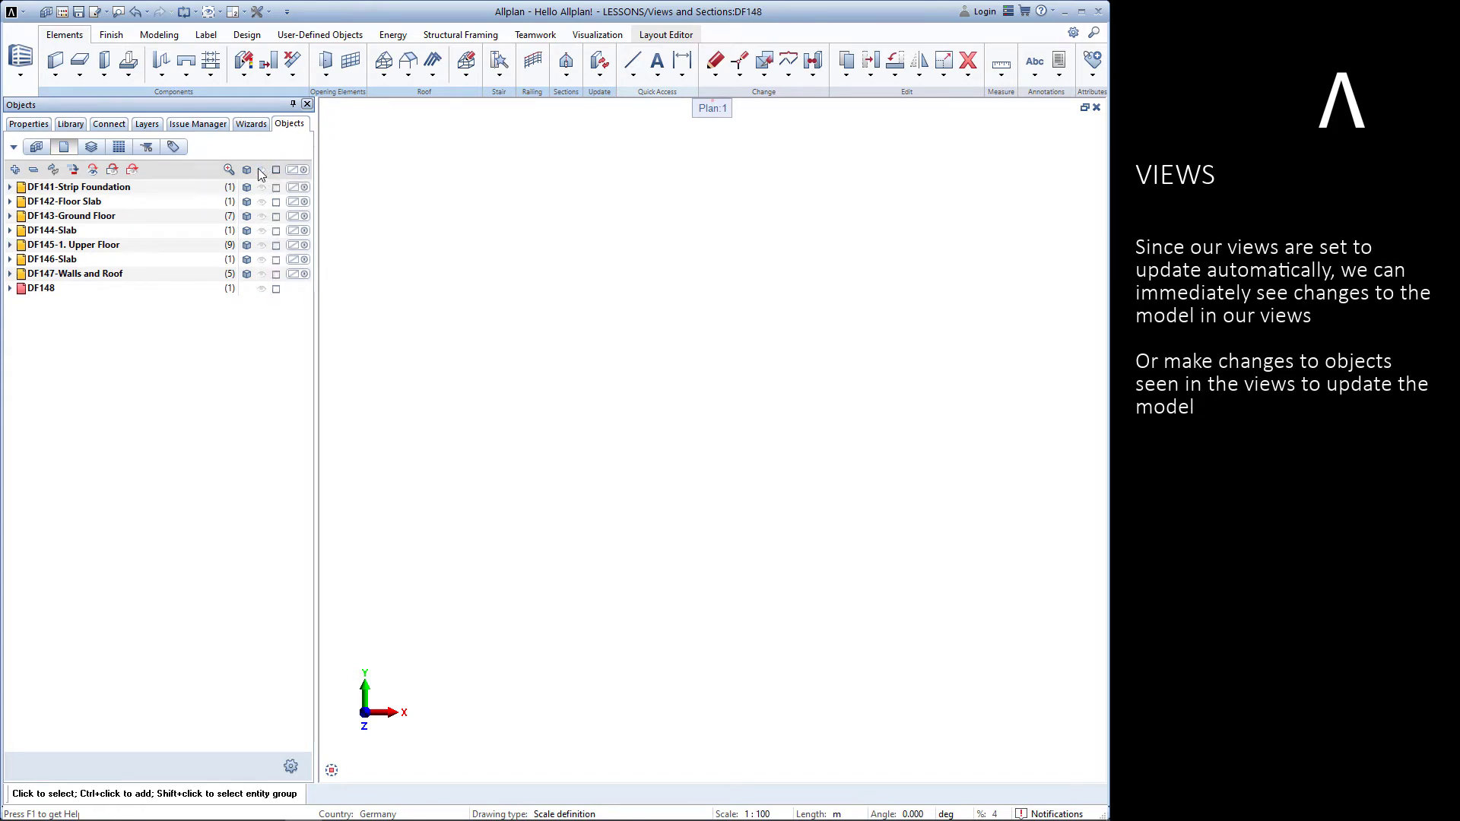
mouse_move(264, 222)
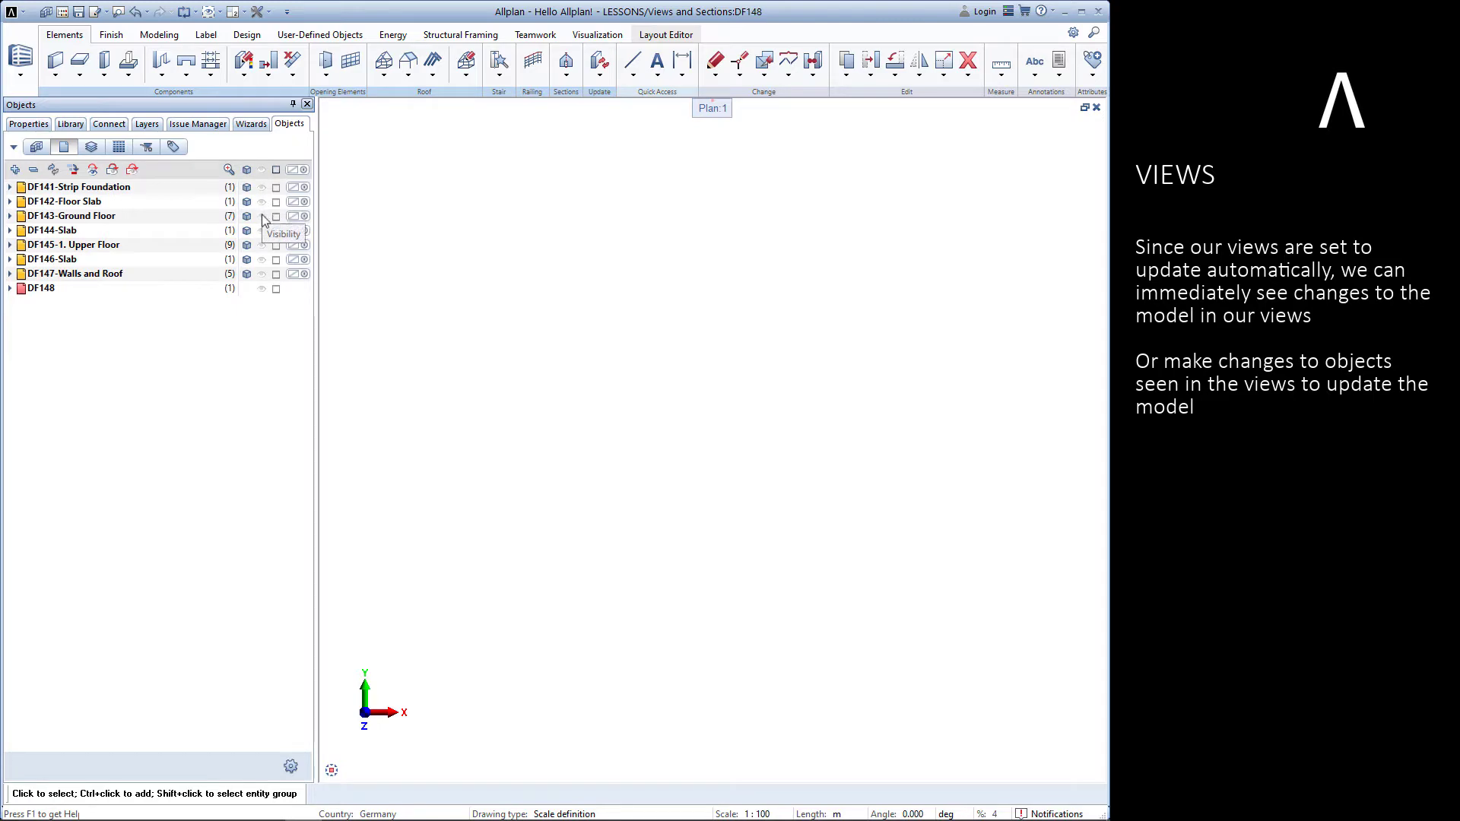
left_click(262, 216)
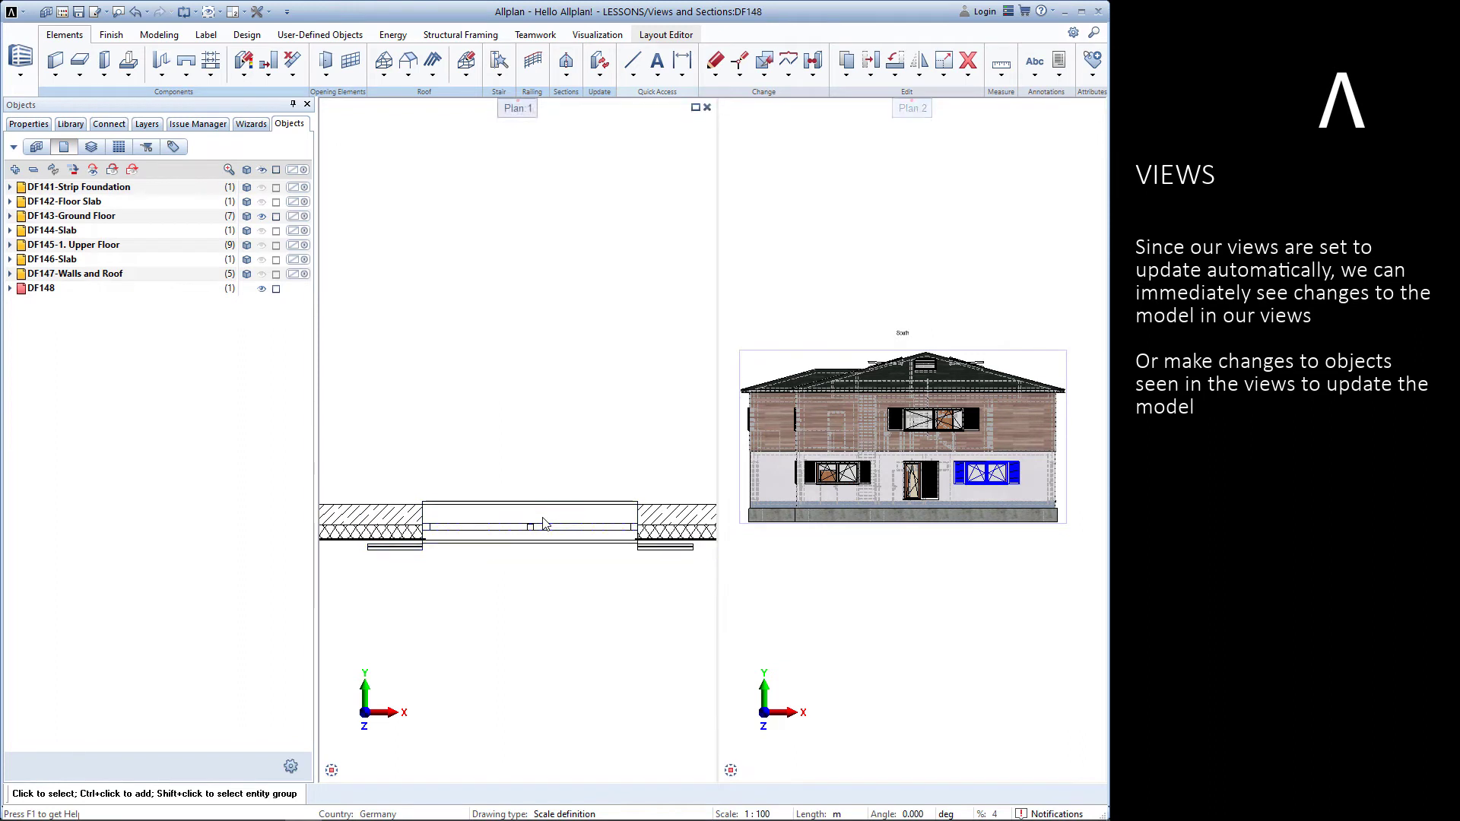
left_click(531, 522)
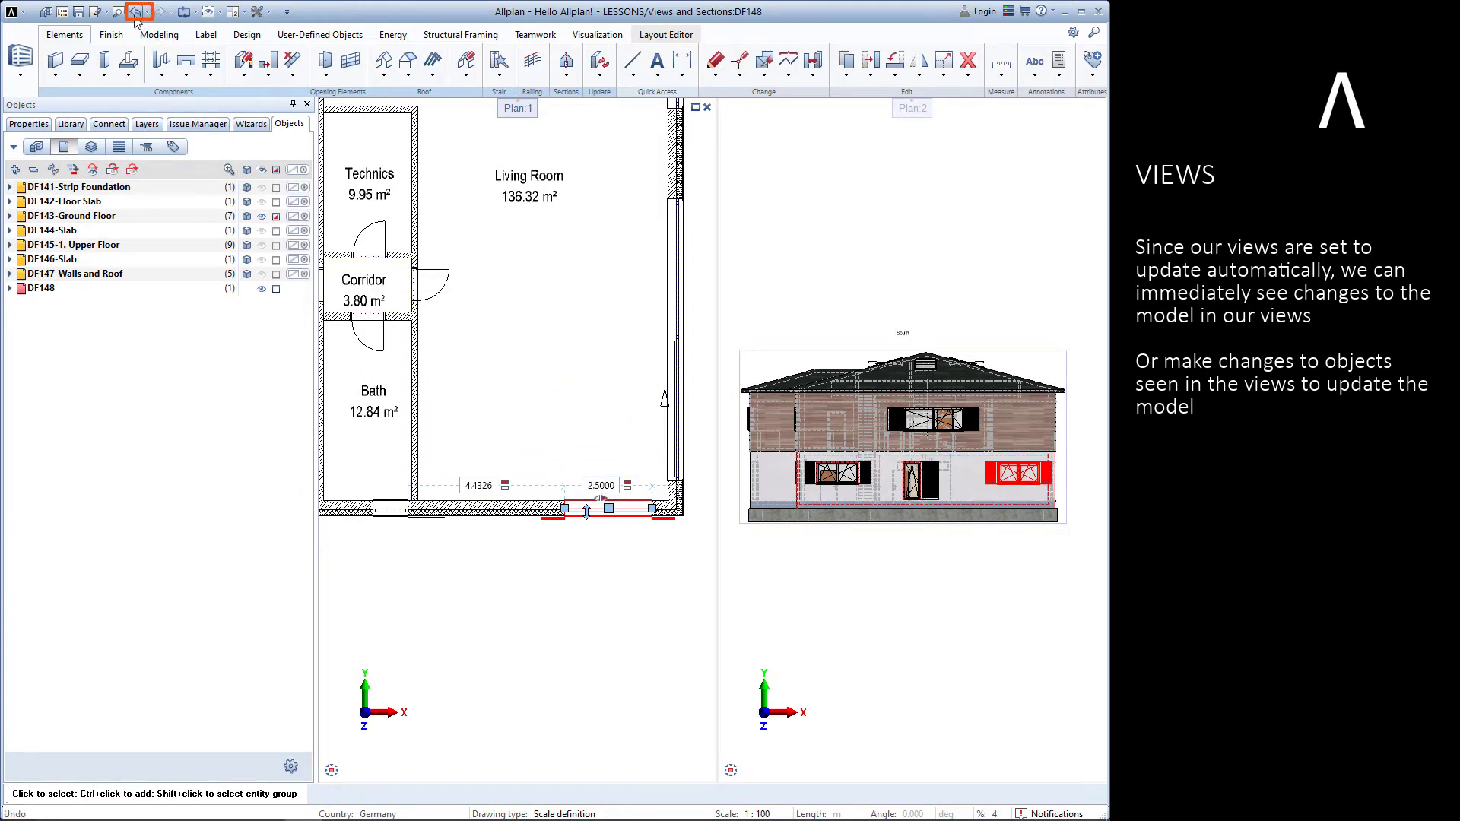
left_click(137, 12)
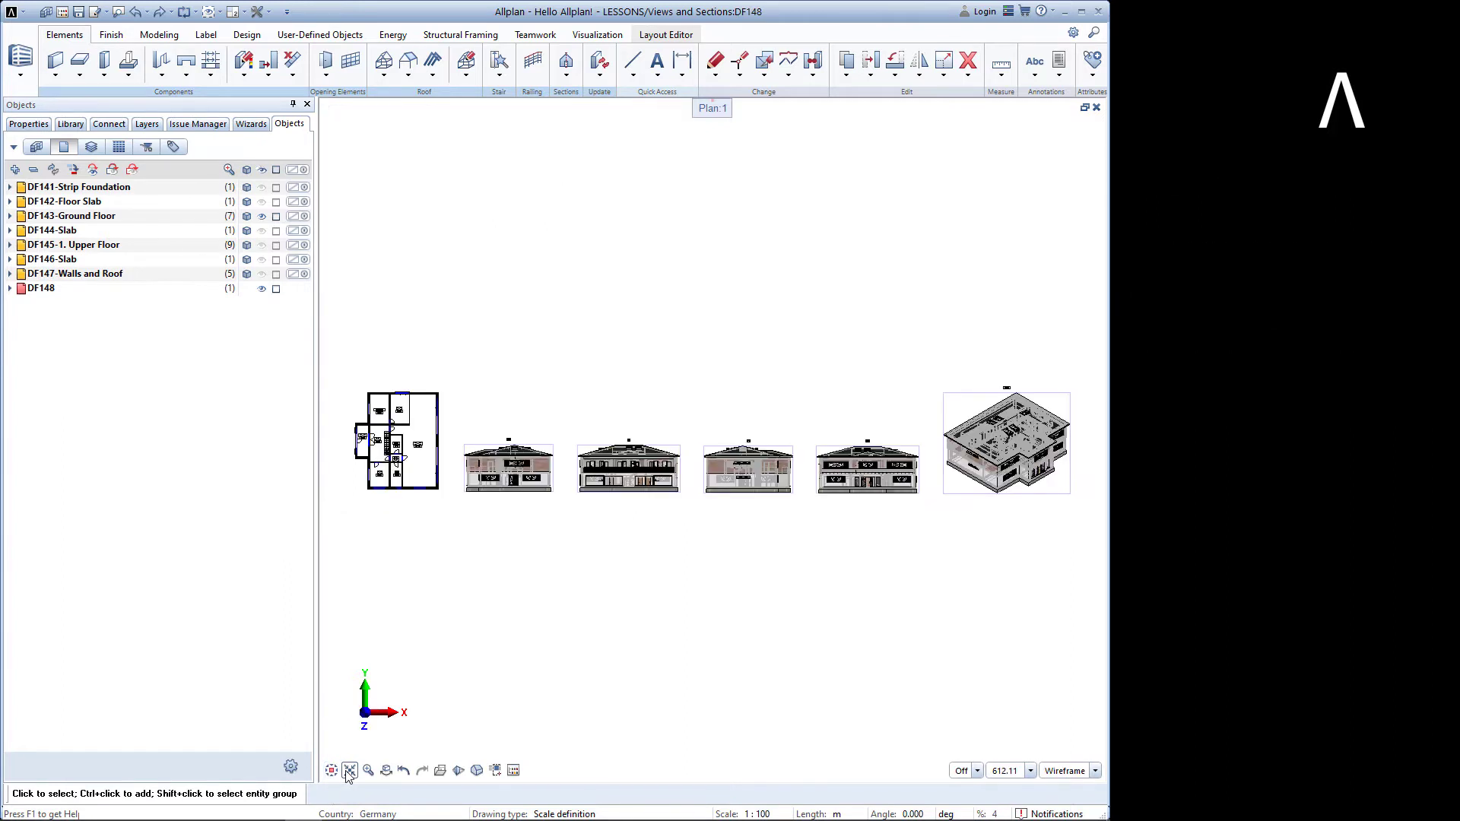
Step: Generate a section from clipping paths on the plan and place it below the elevations
left_click(565, 61)
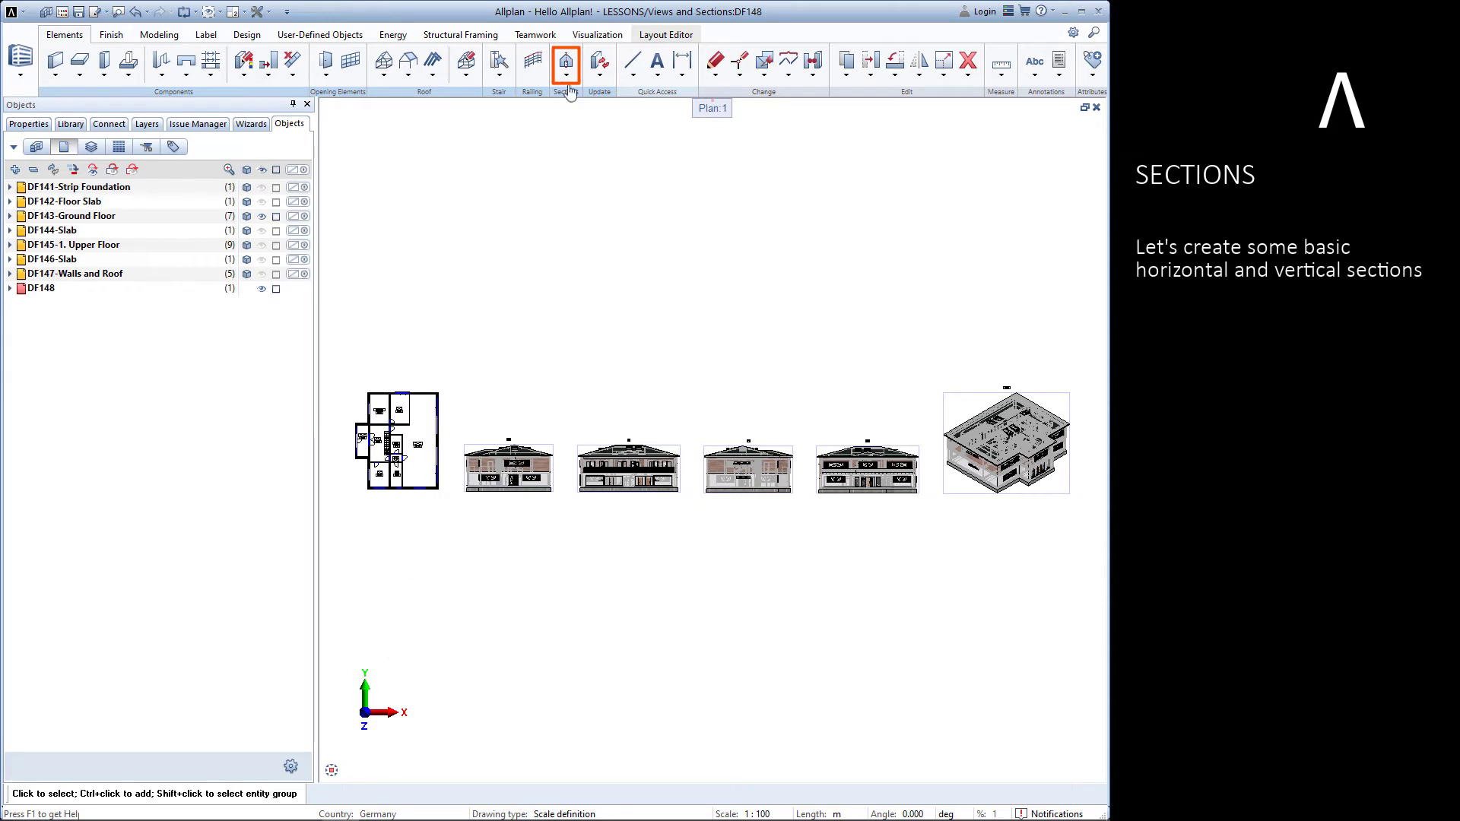
left_click(565, 62)
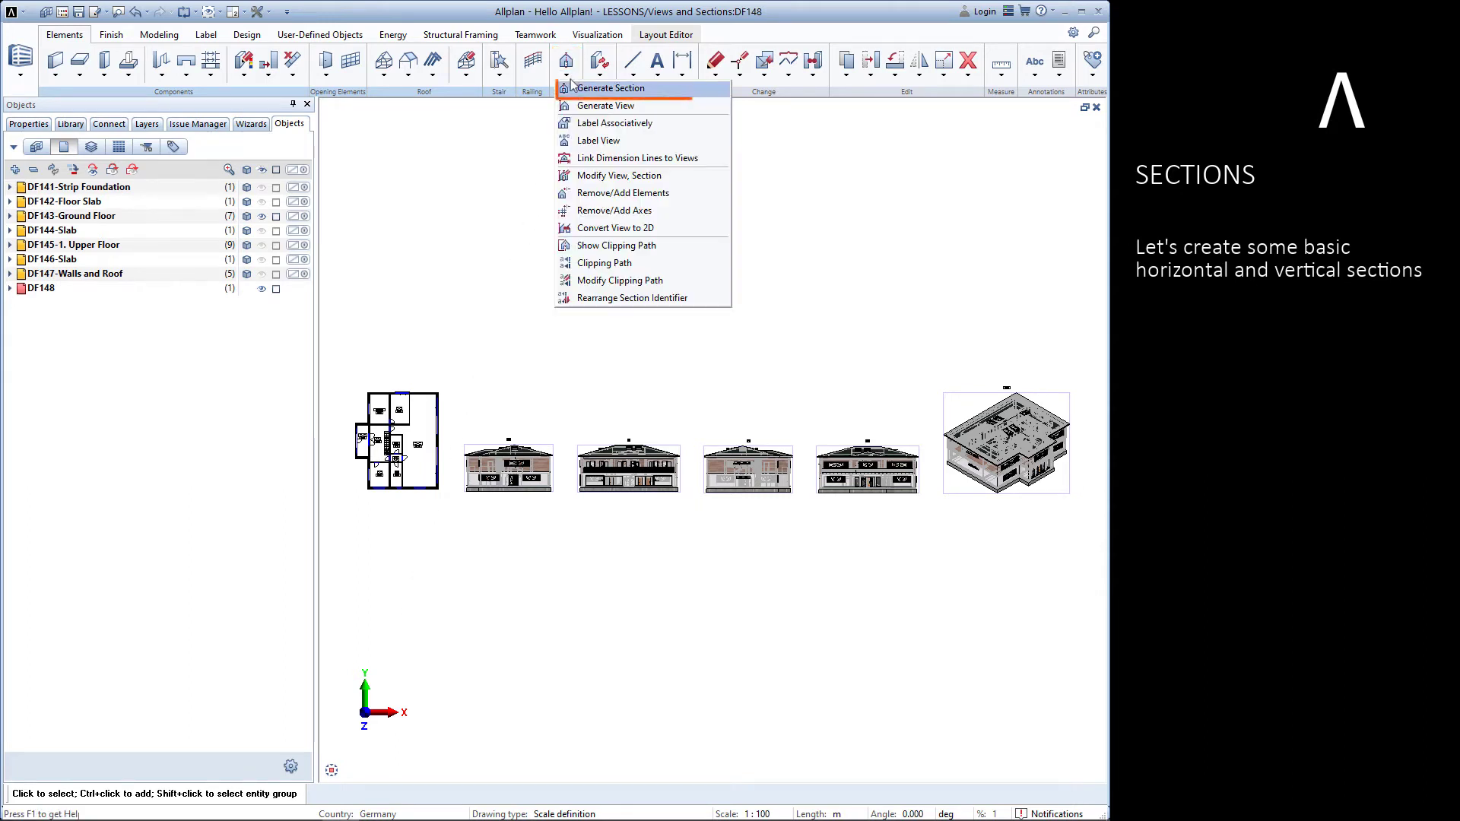
left_click(611, 88)
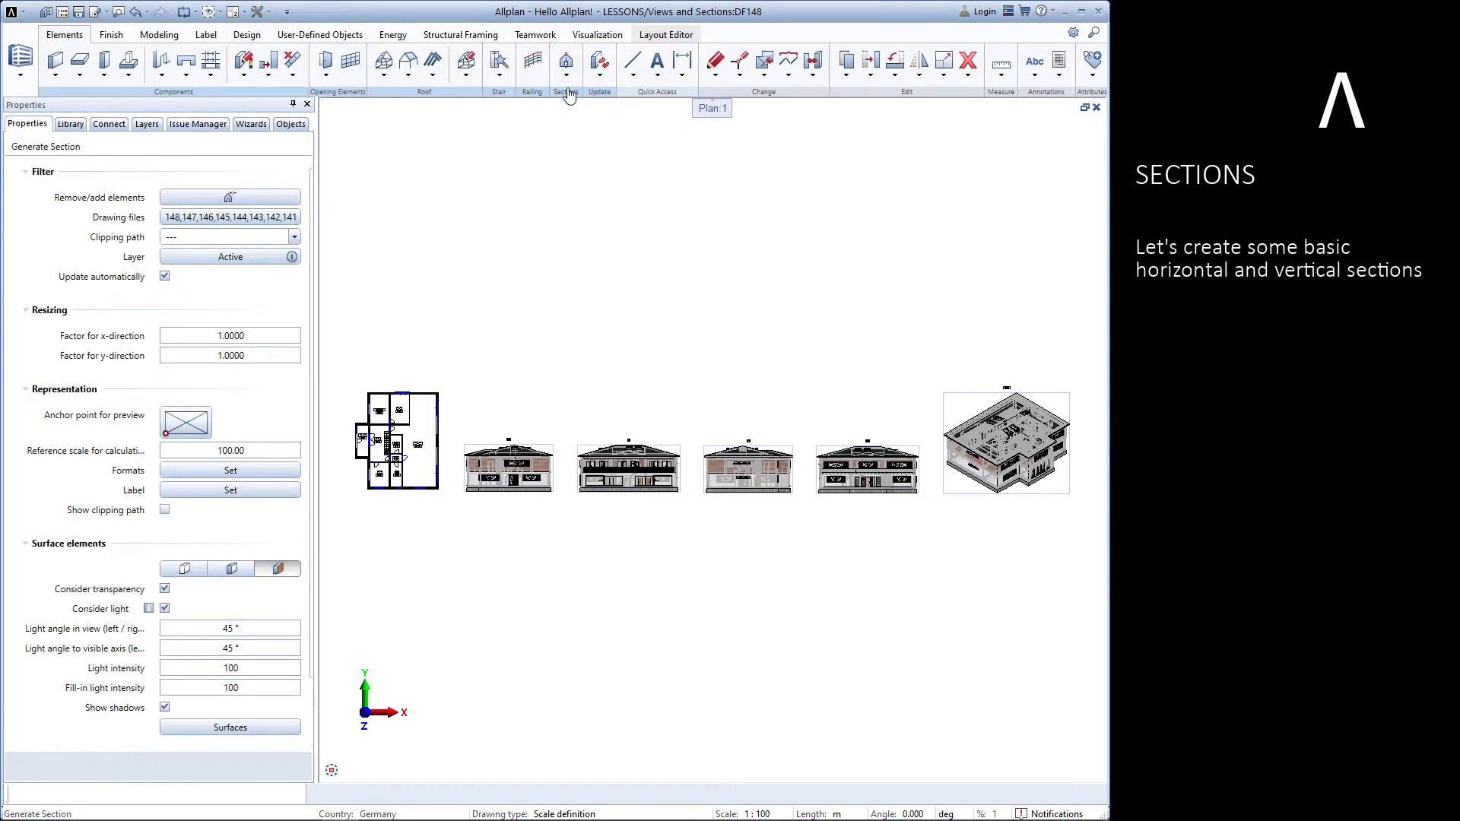
left_click(565, 62)
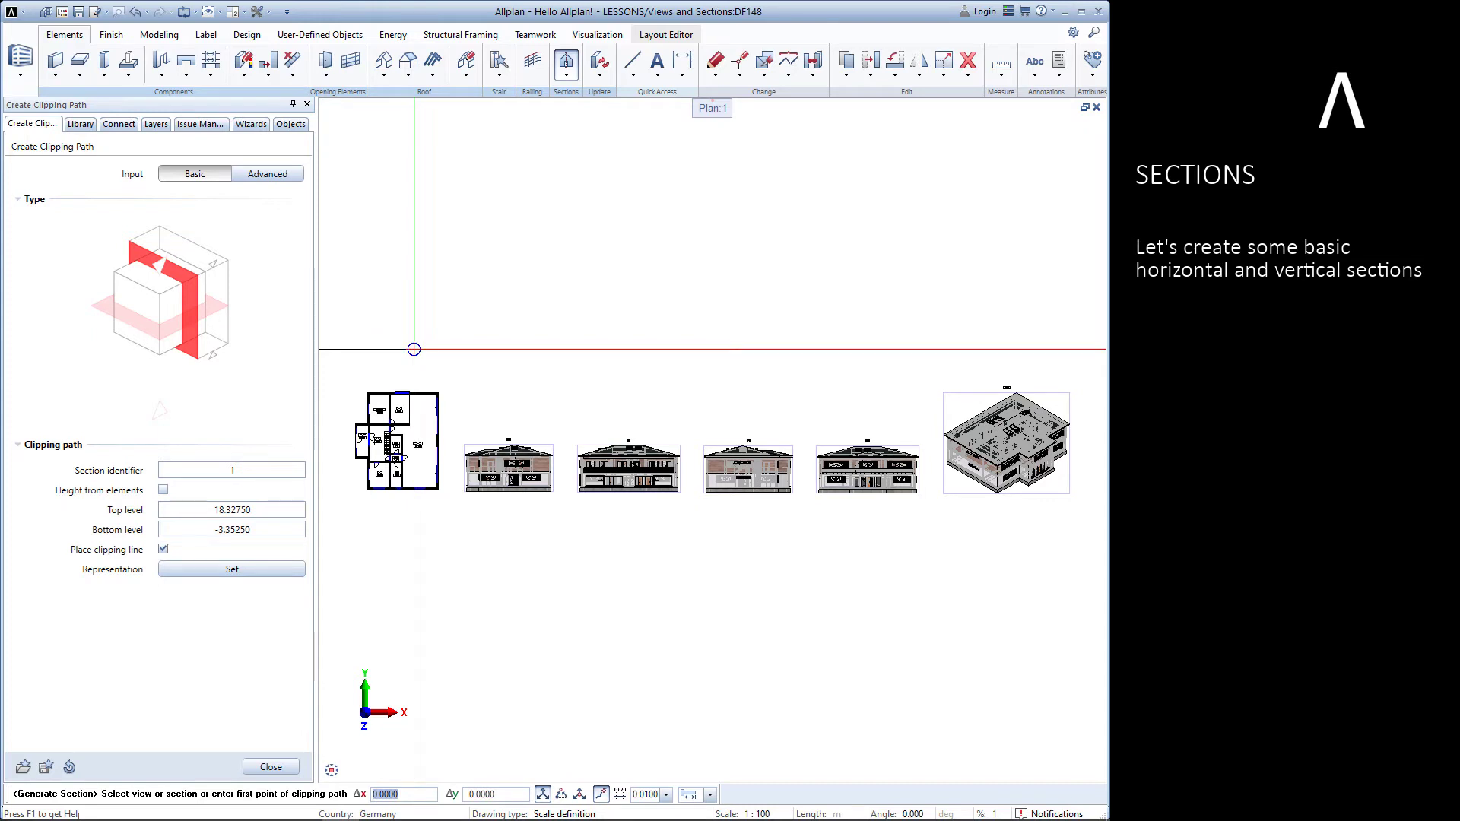
left_click(413, 349)
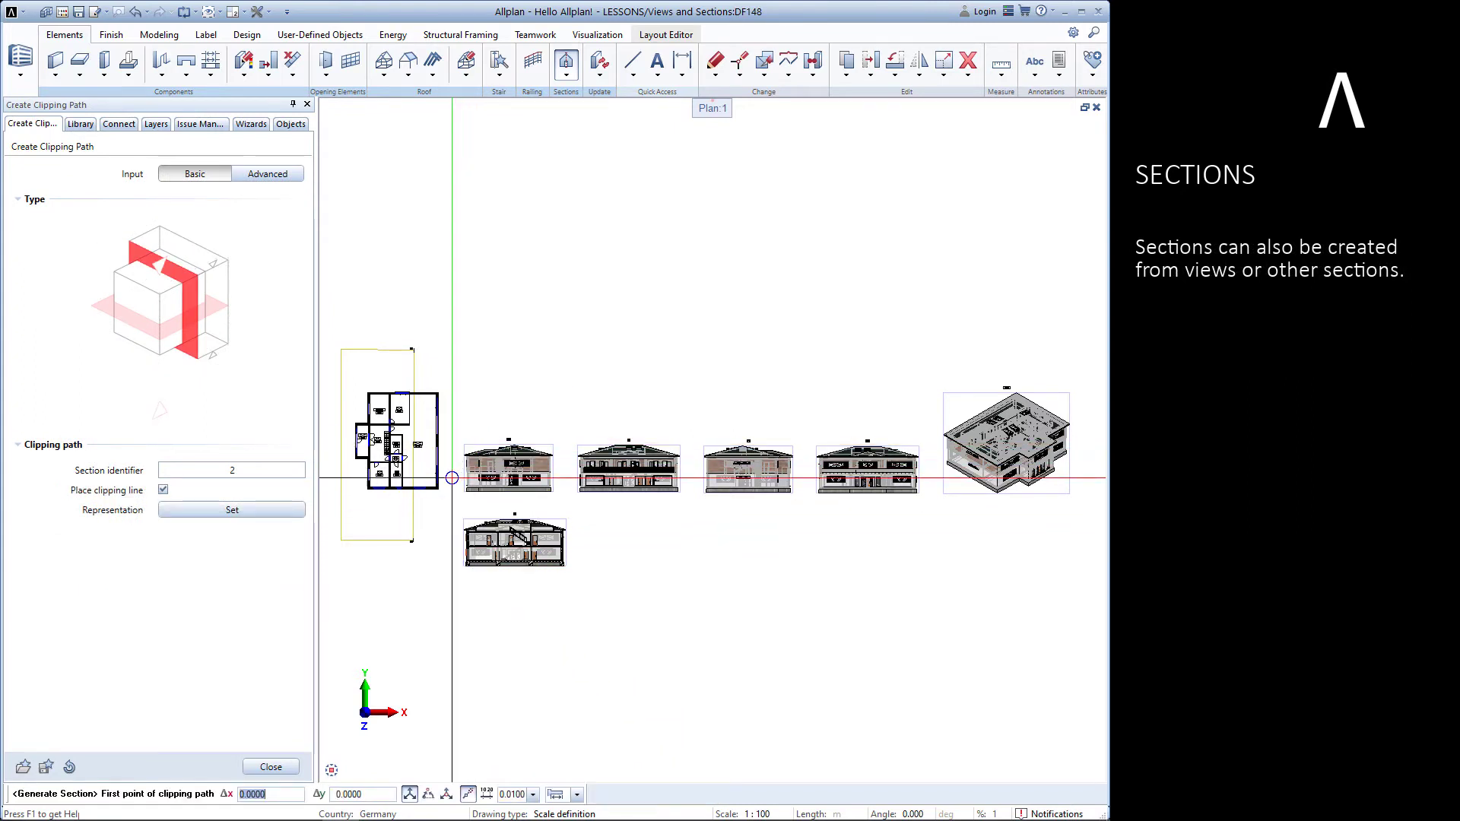
left_click(451, 477)
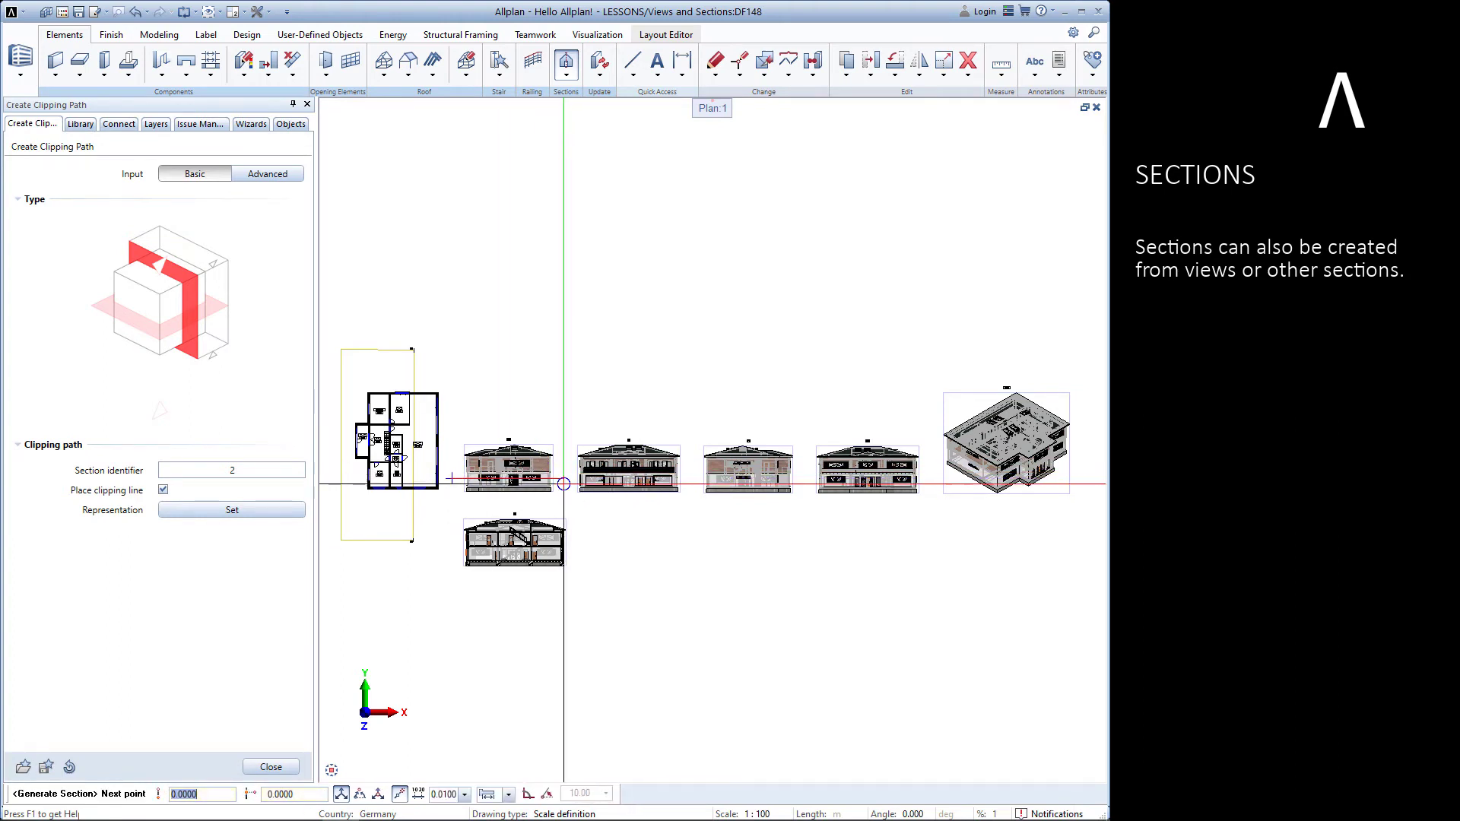
left_click(563, 484)
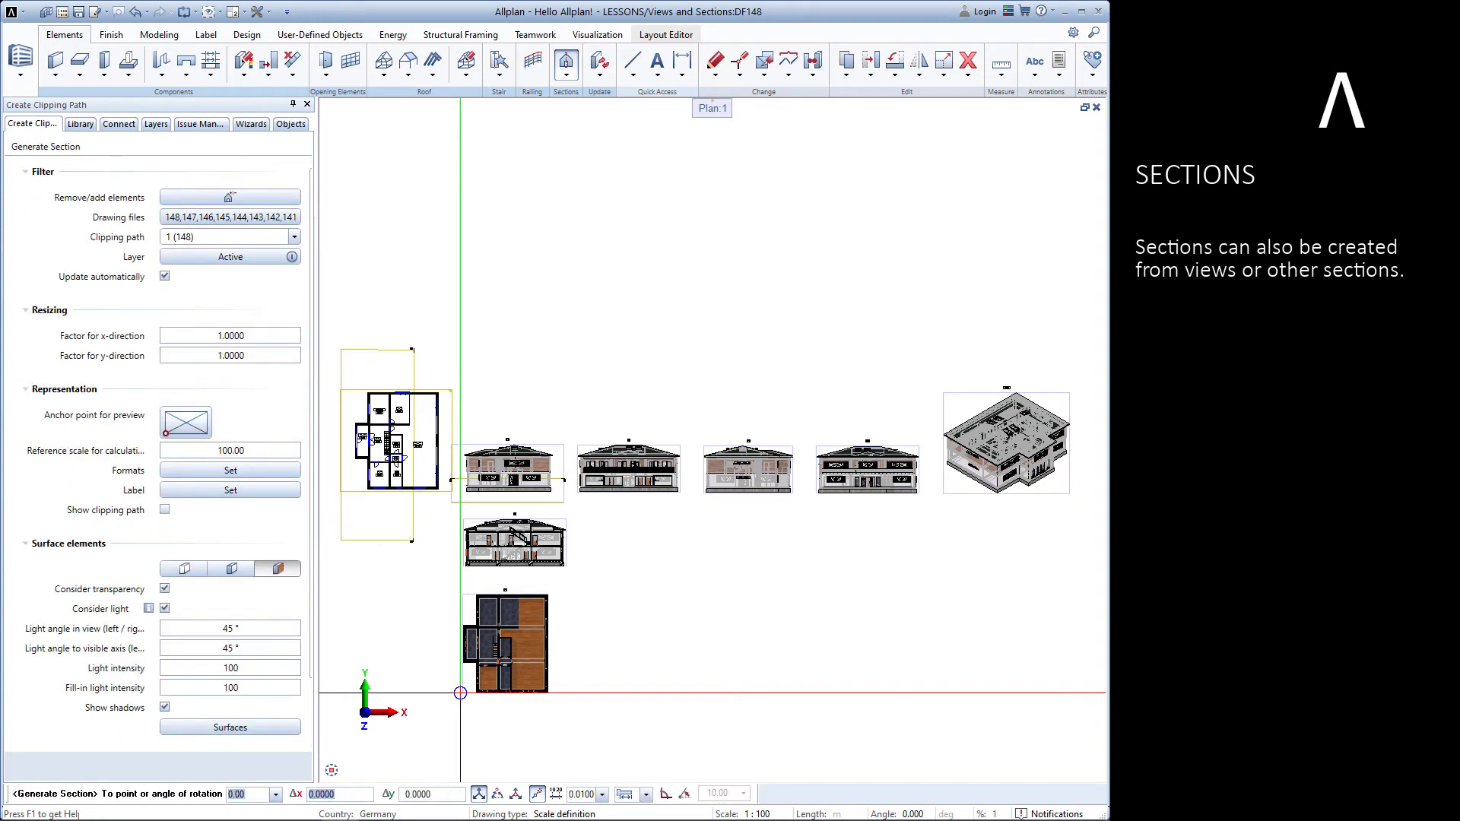
left_click(289, 124)
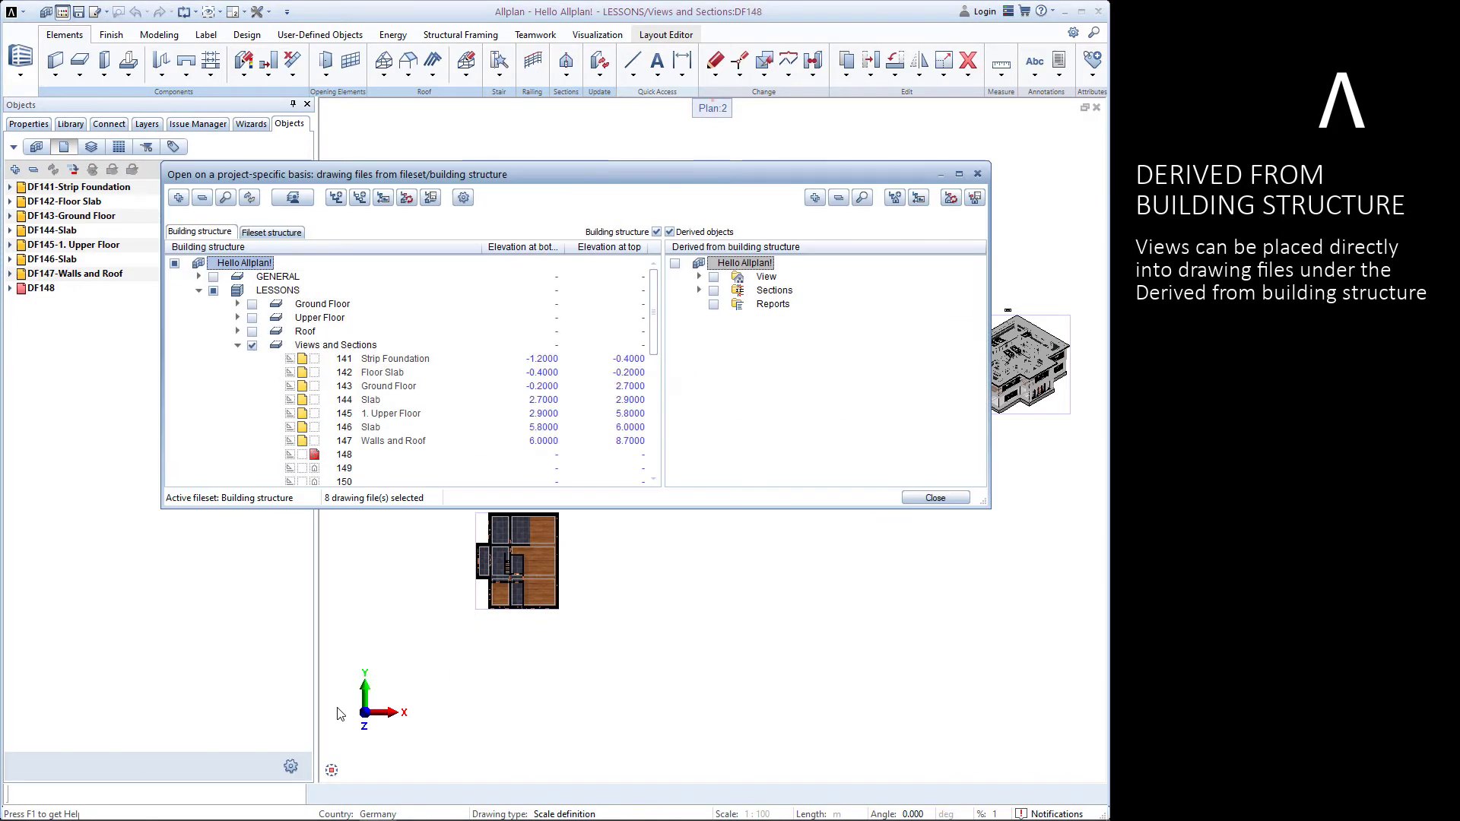
mouse_move(676, 316)
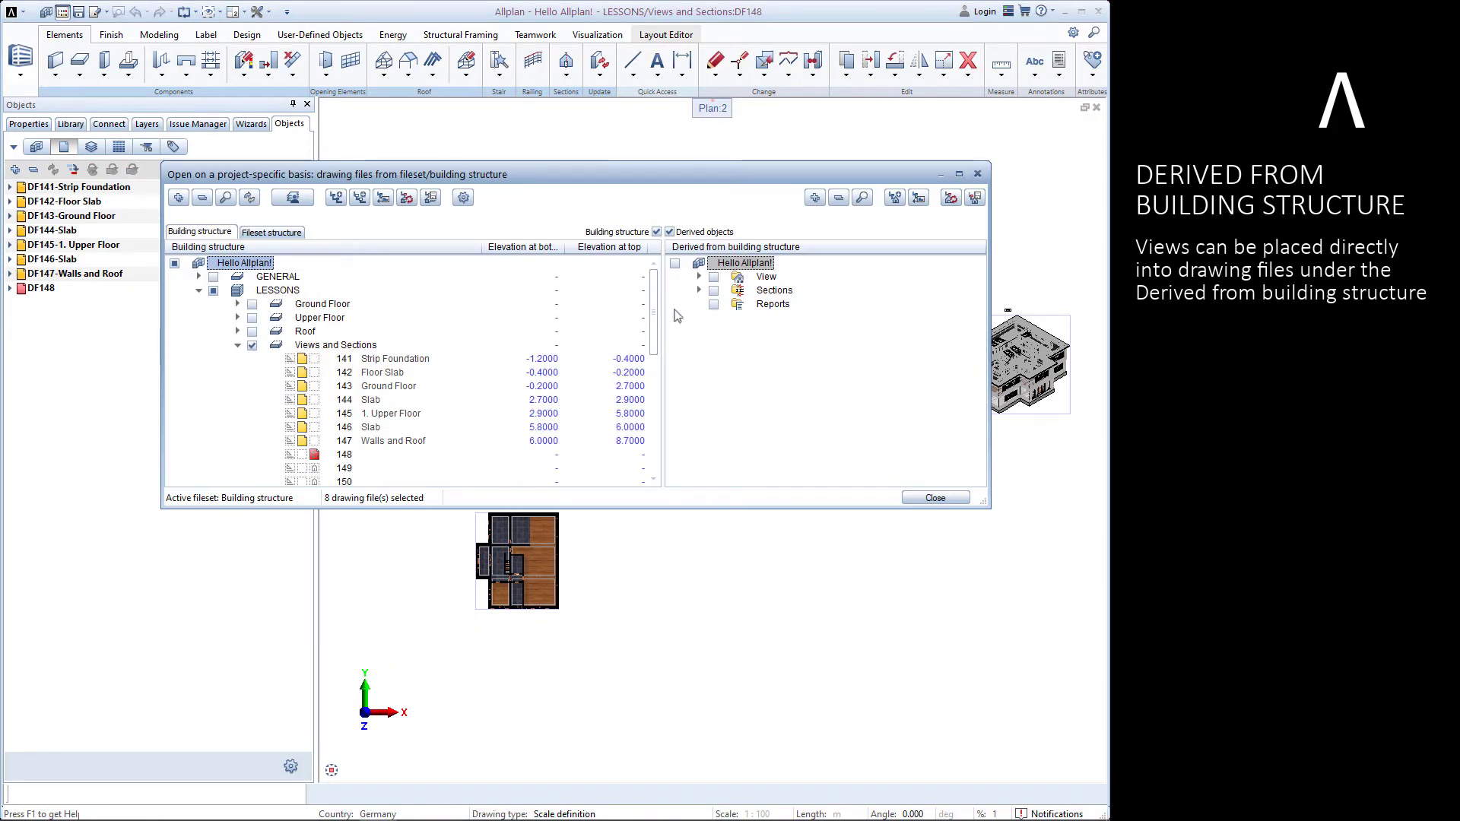
Step: Expand View > Views and choose Generate view on derived drawing file 4000
left_click(700, 277)
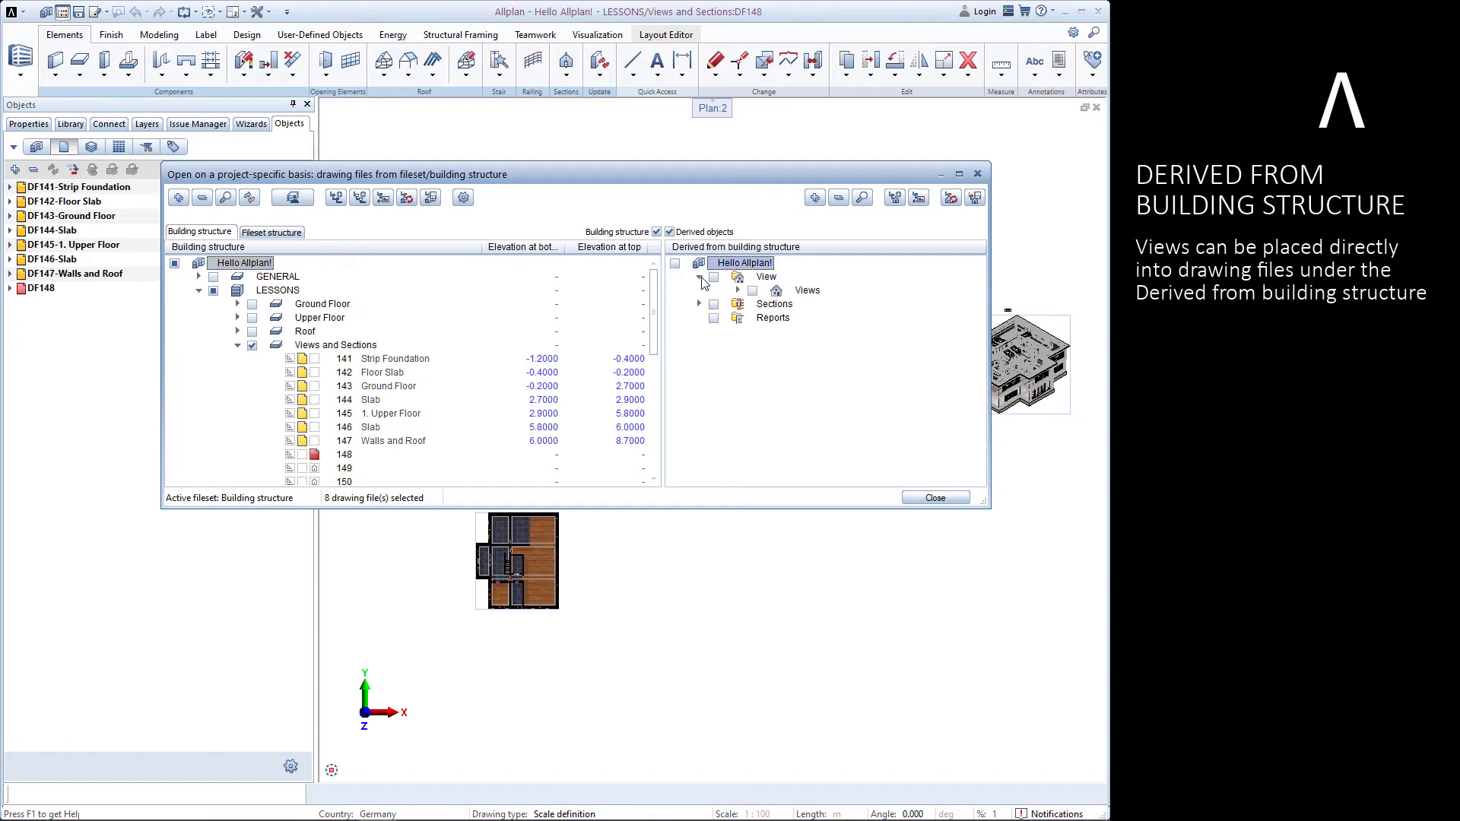
left_click(699, 278)
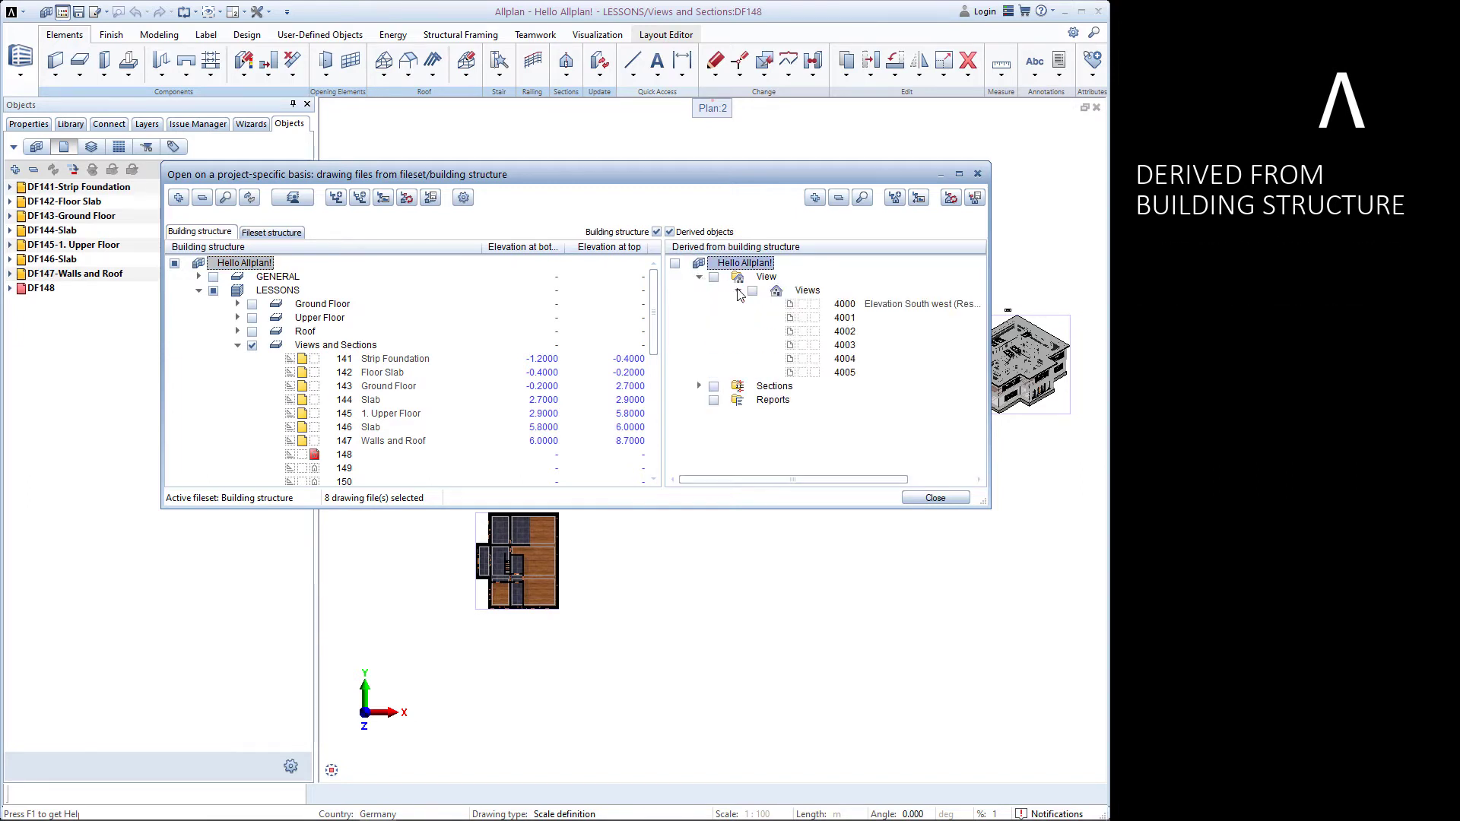
right_click(843, 305)
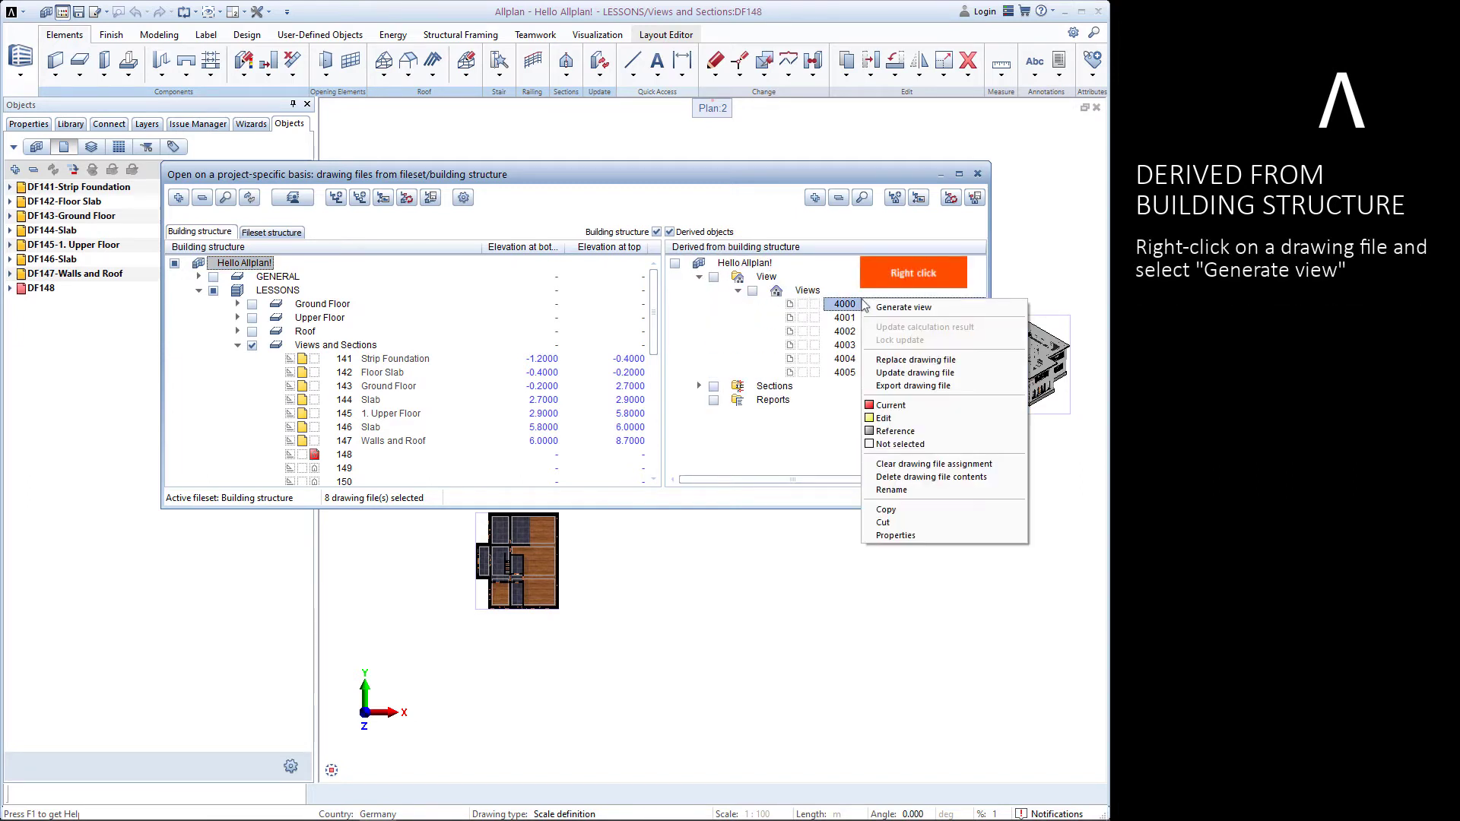
left_click(901, 307)
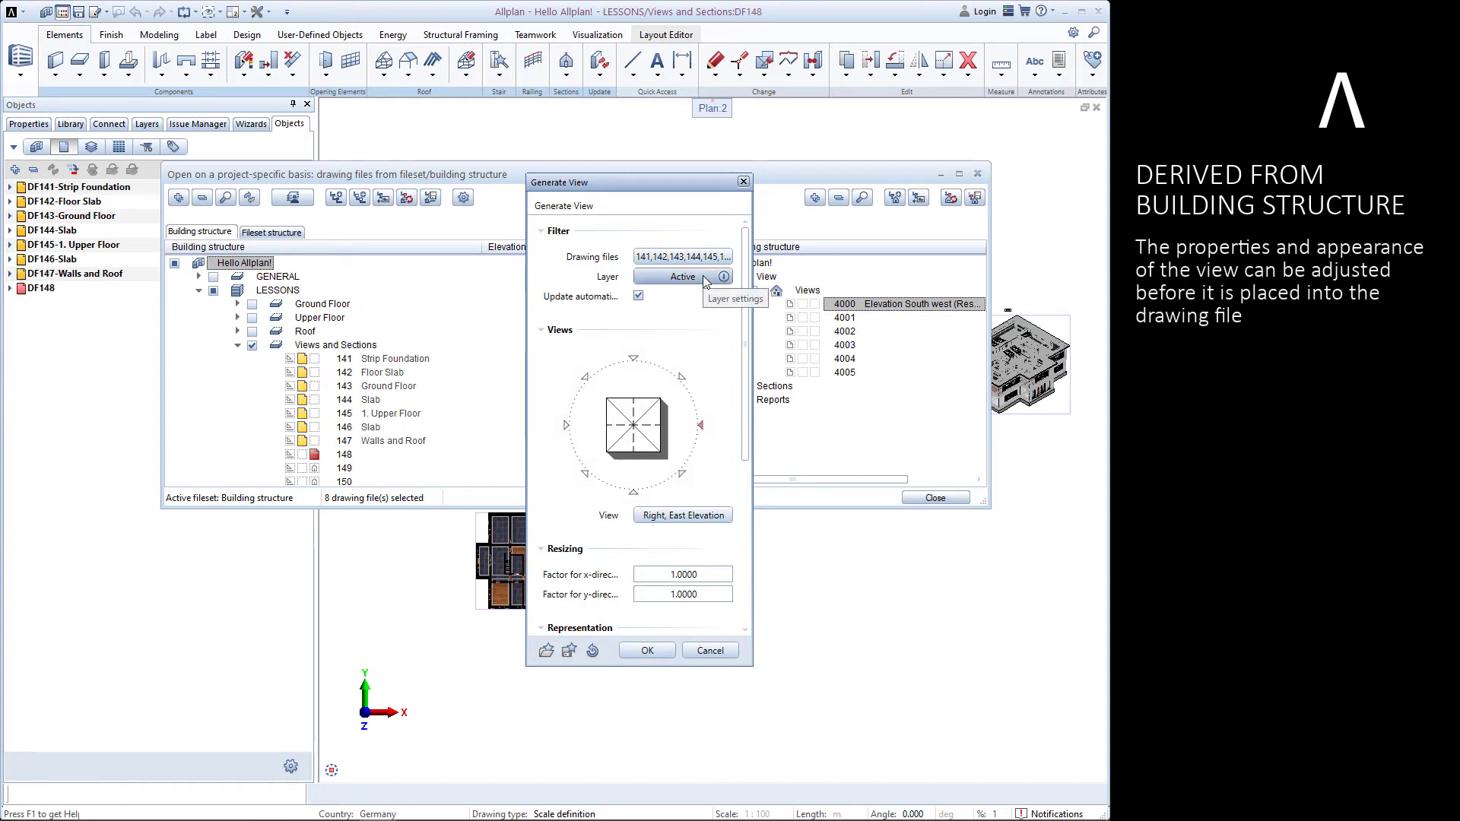
Step: Generate a southwest isometric view into file 4000 after checking layer and shadow settings
left_click(723, 277)
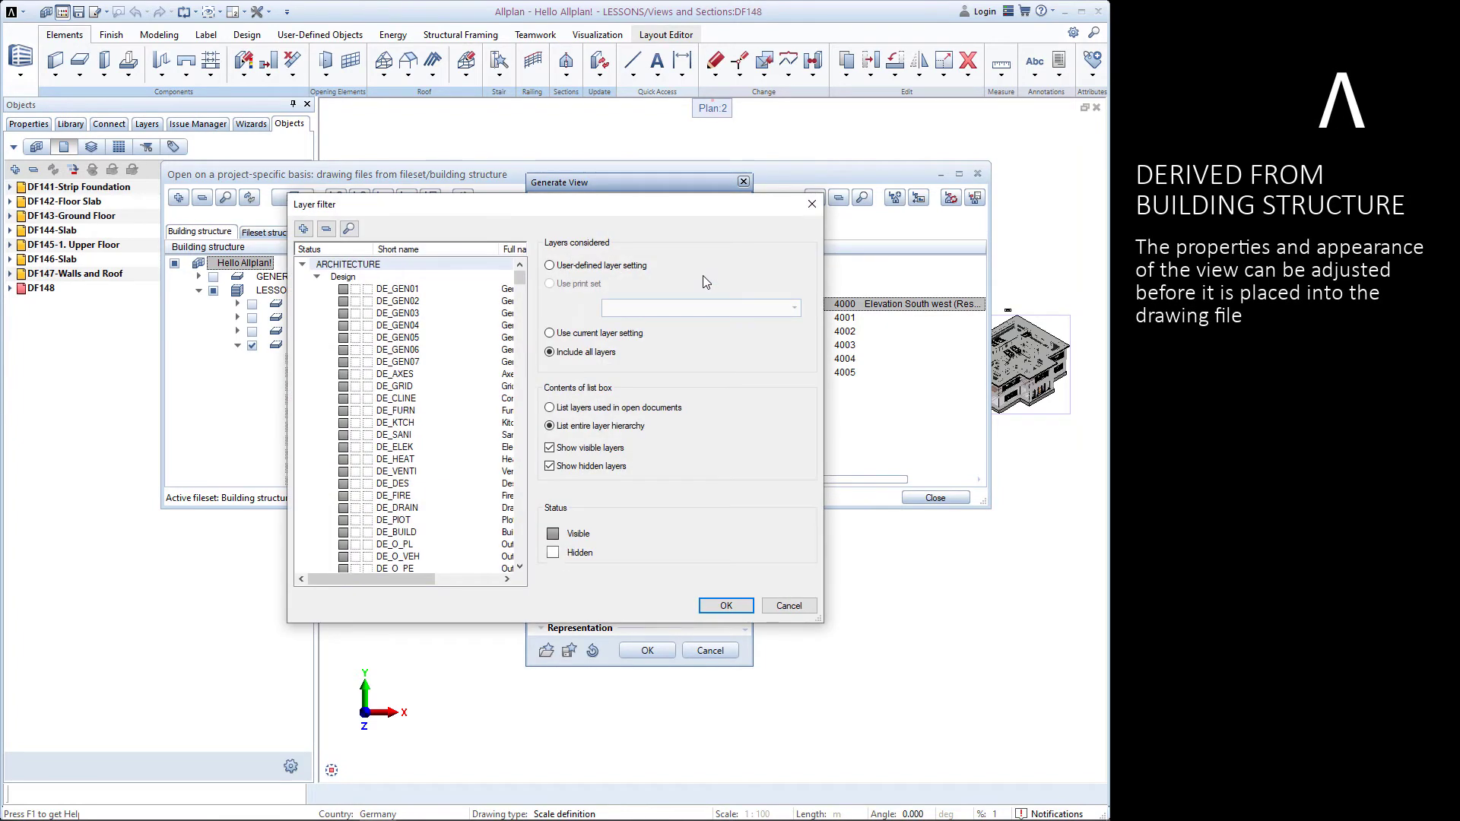
mouse_move(705, 578)
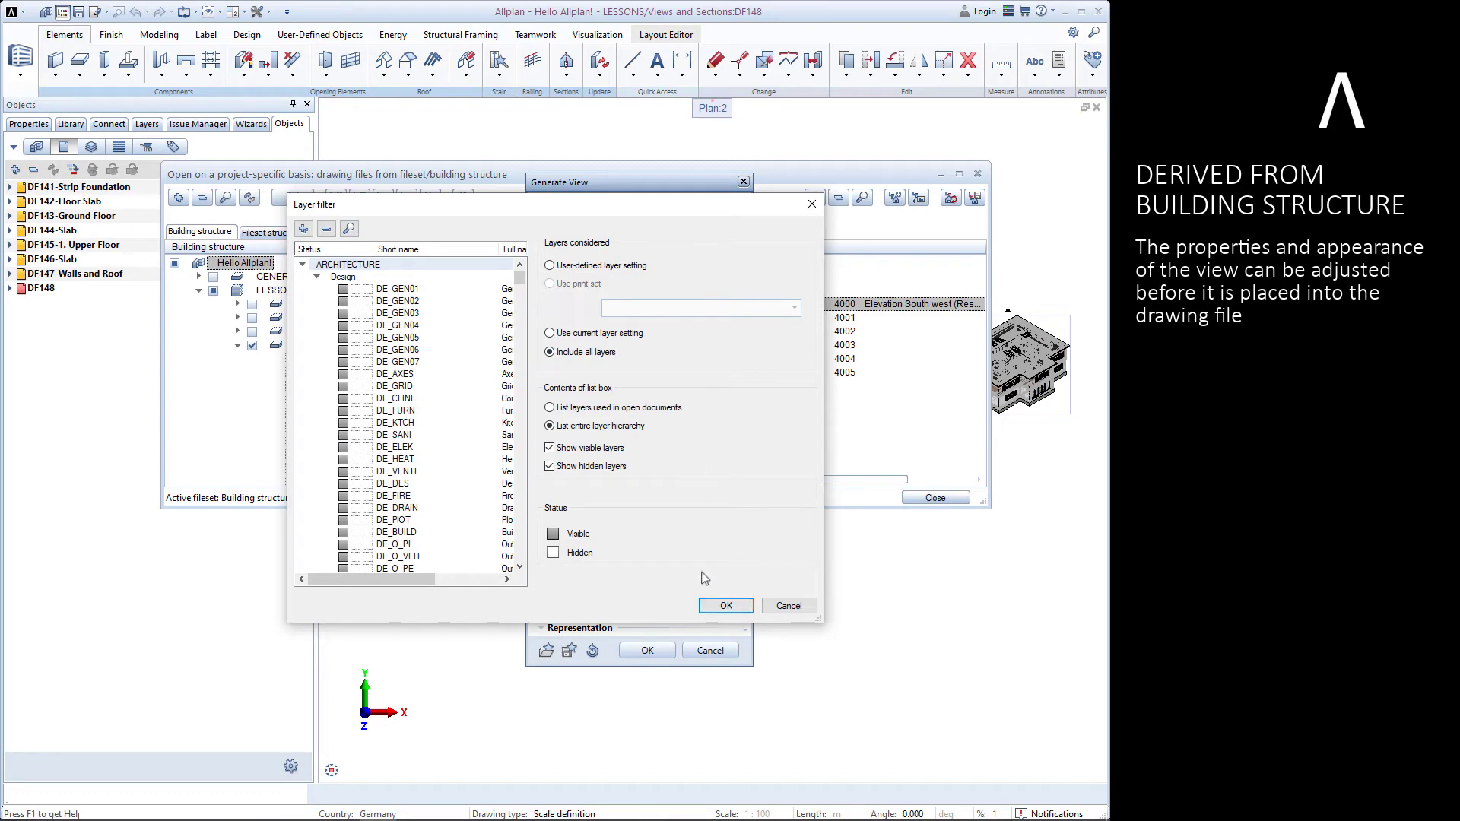
left_click(726, 605)
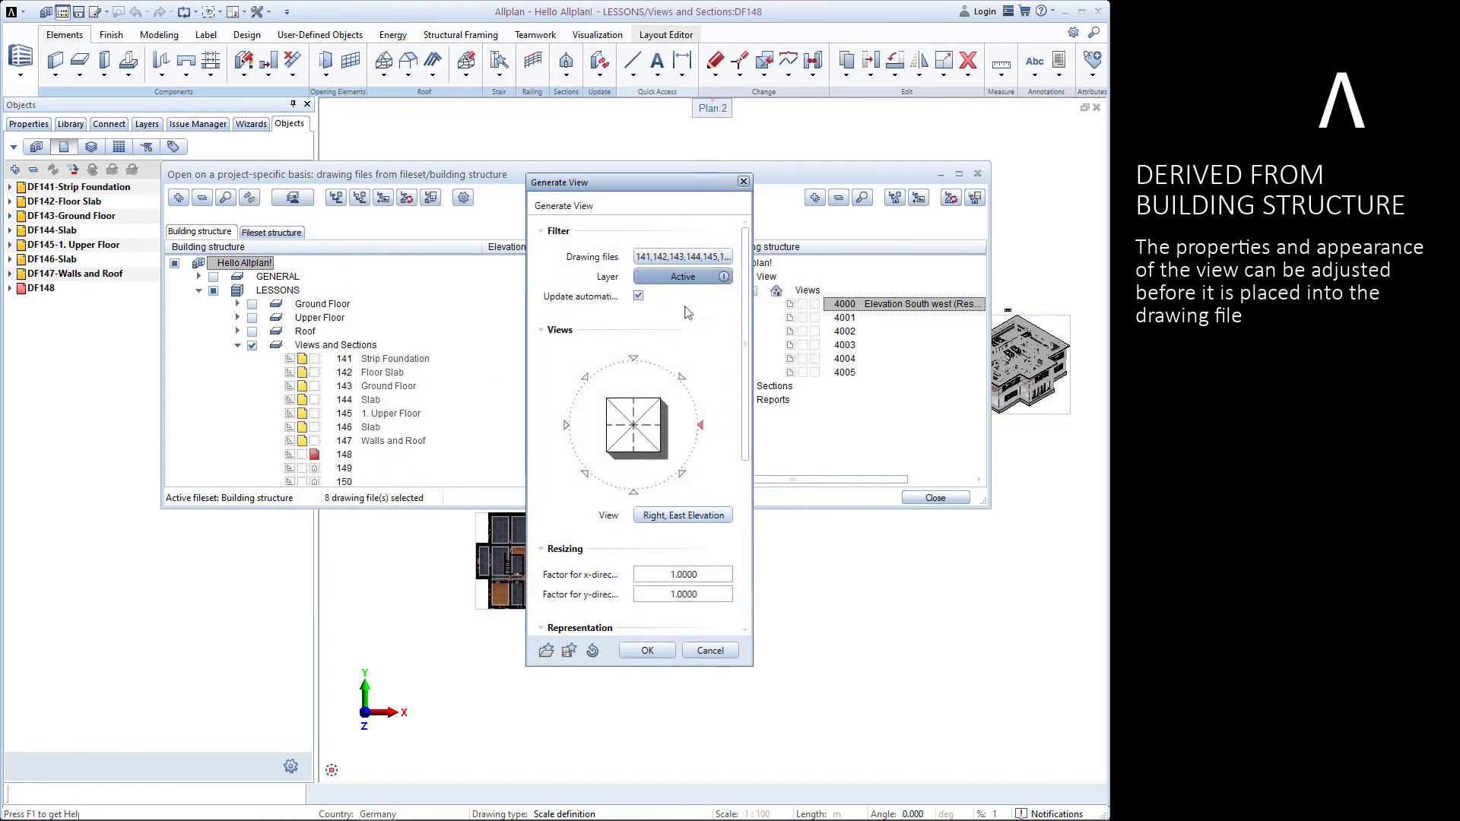
mouse_move(673, 276)
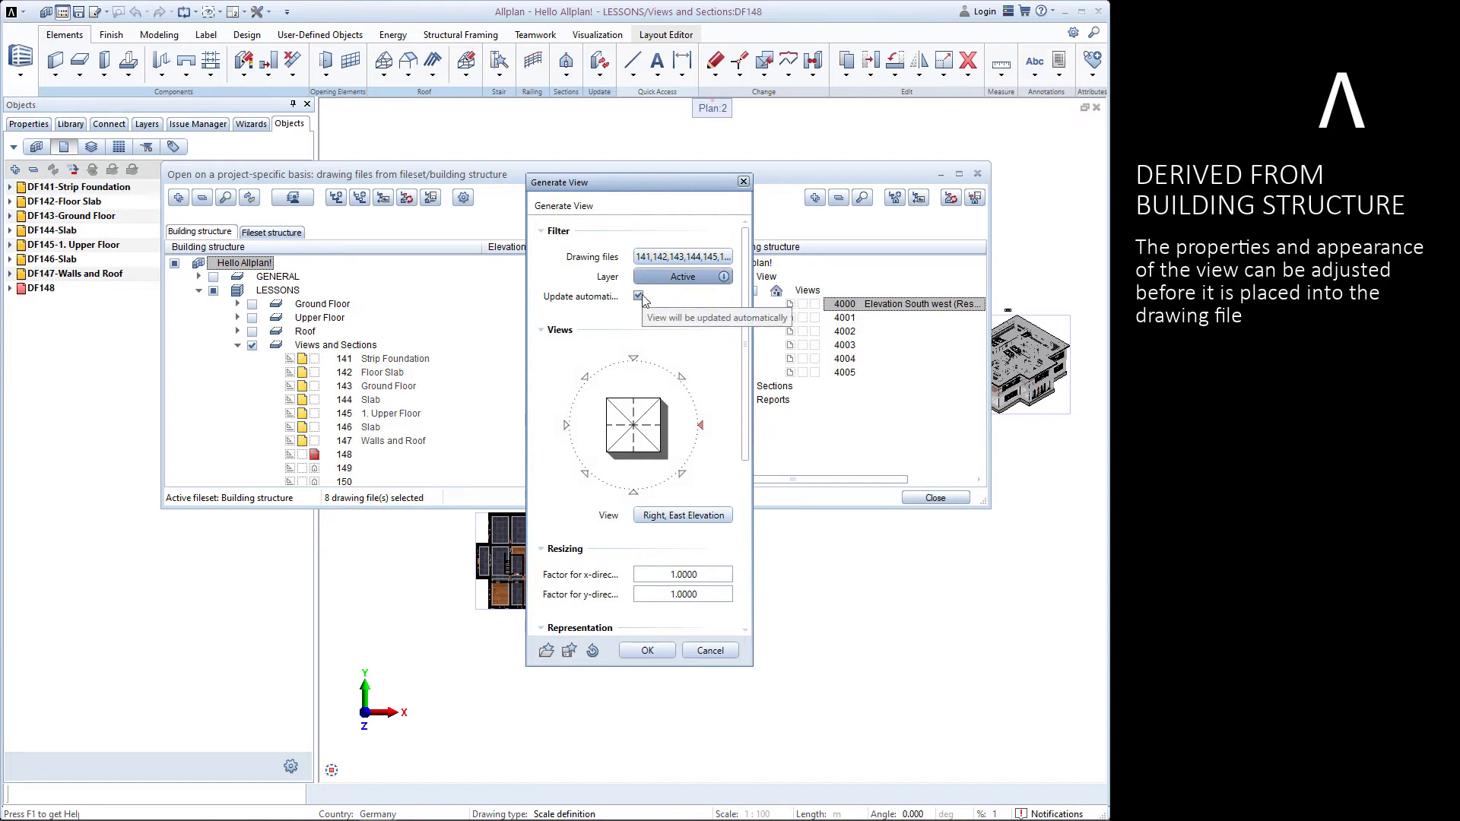
left_click(640, 296)
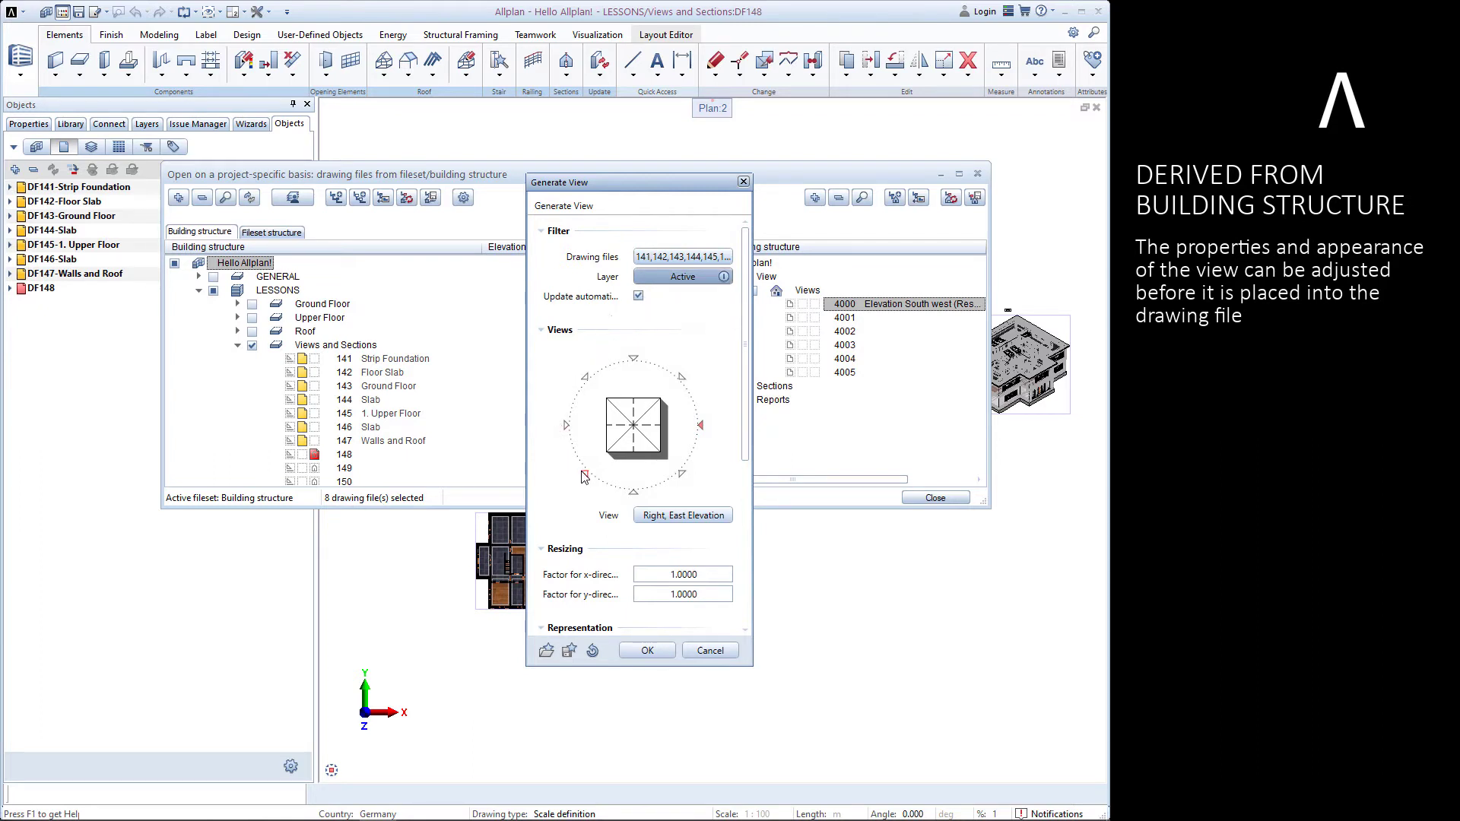
left_click(583, 476)
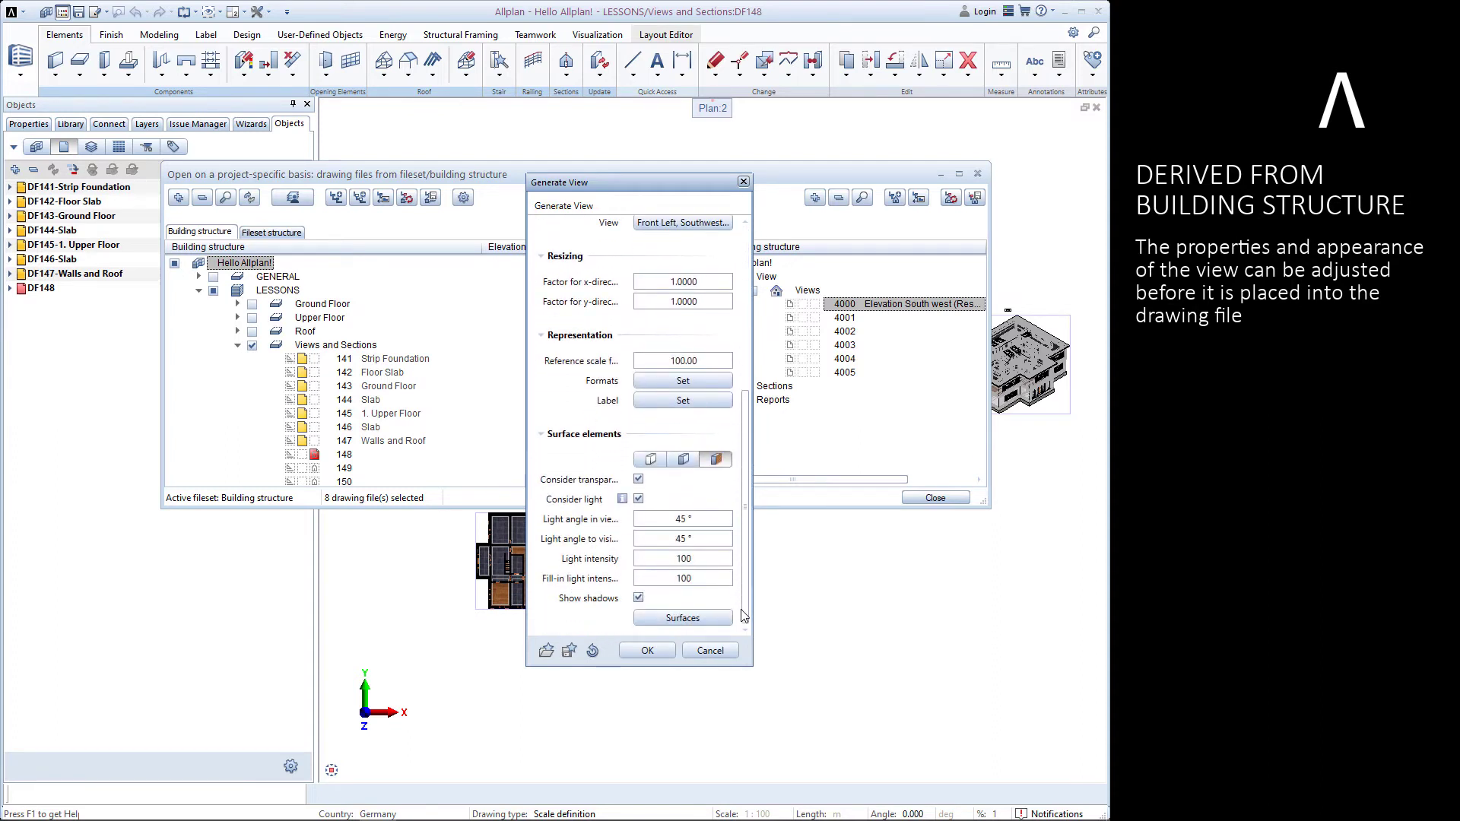
mouse_move(638, 480)
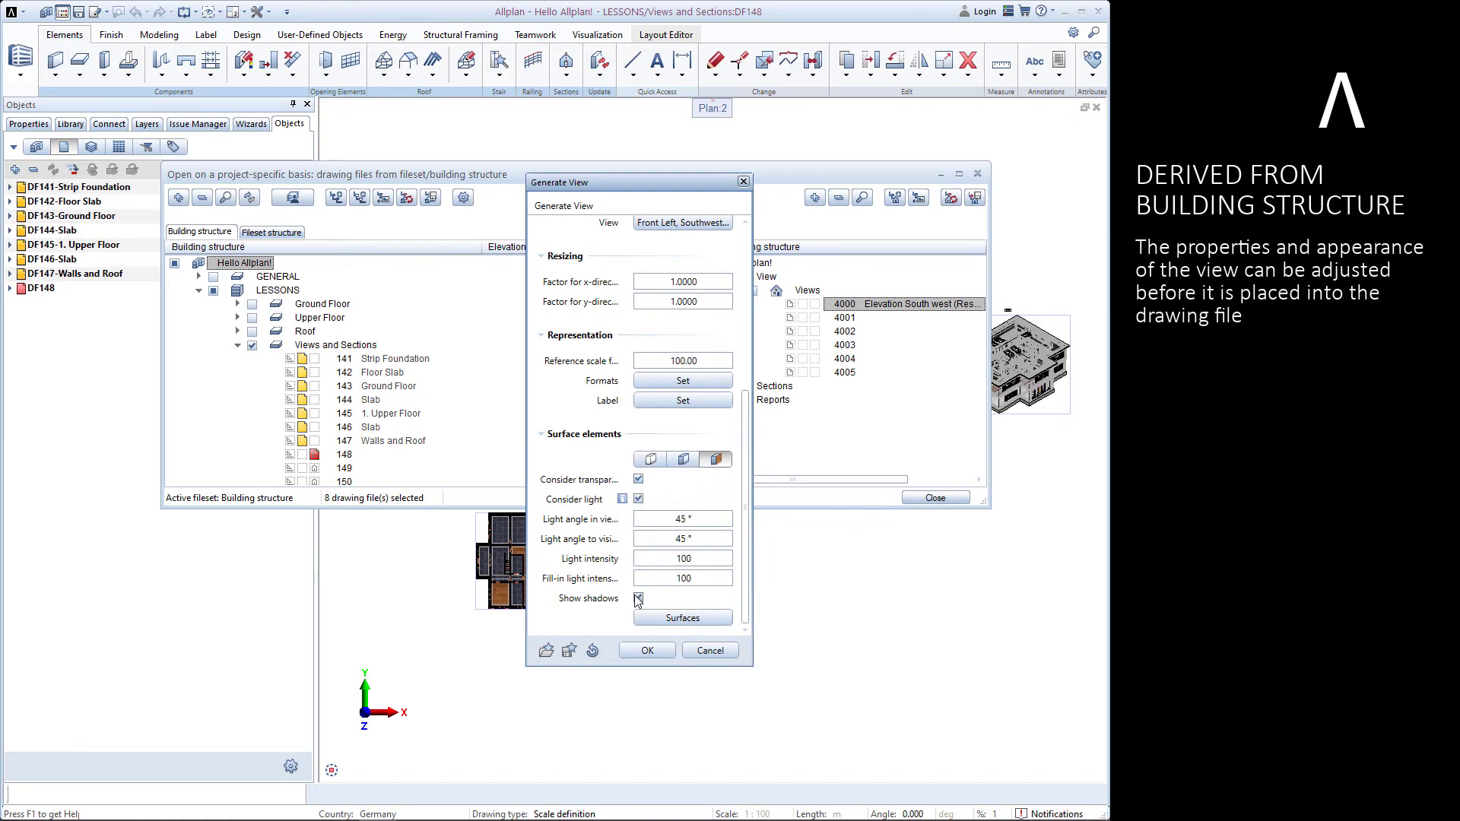
left_click(646, 650)
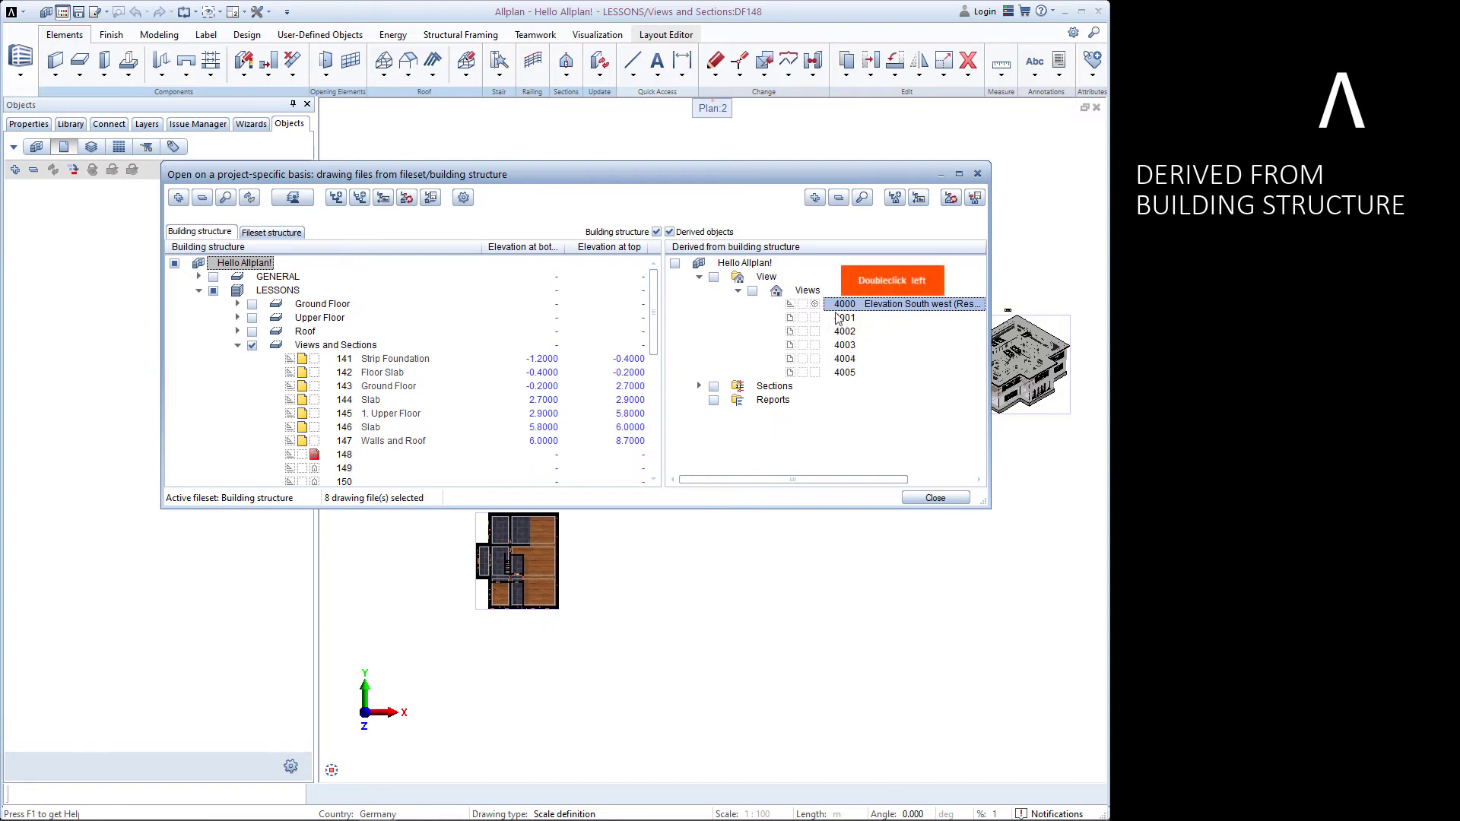
Step: Open derived file 4000 to inspect the southwest view, then reselect the Views and Sections files
left_click(934, 496)
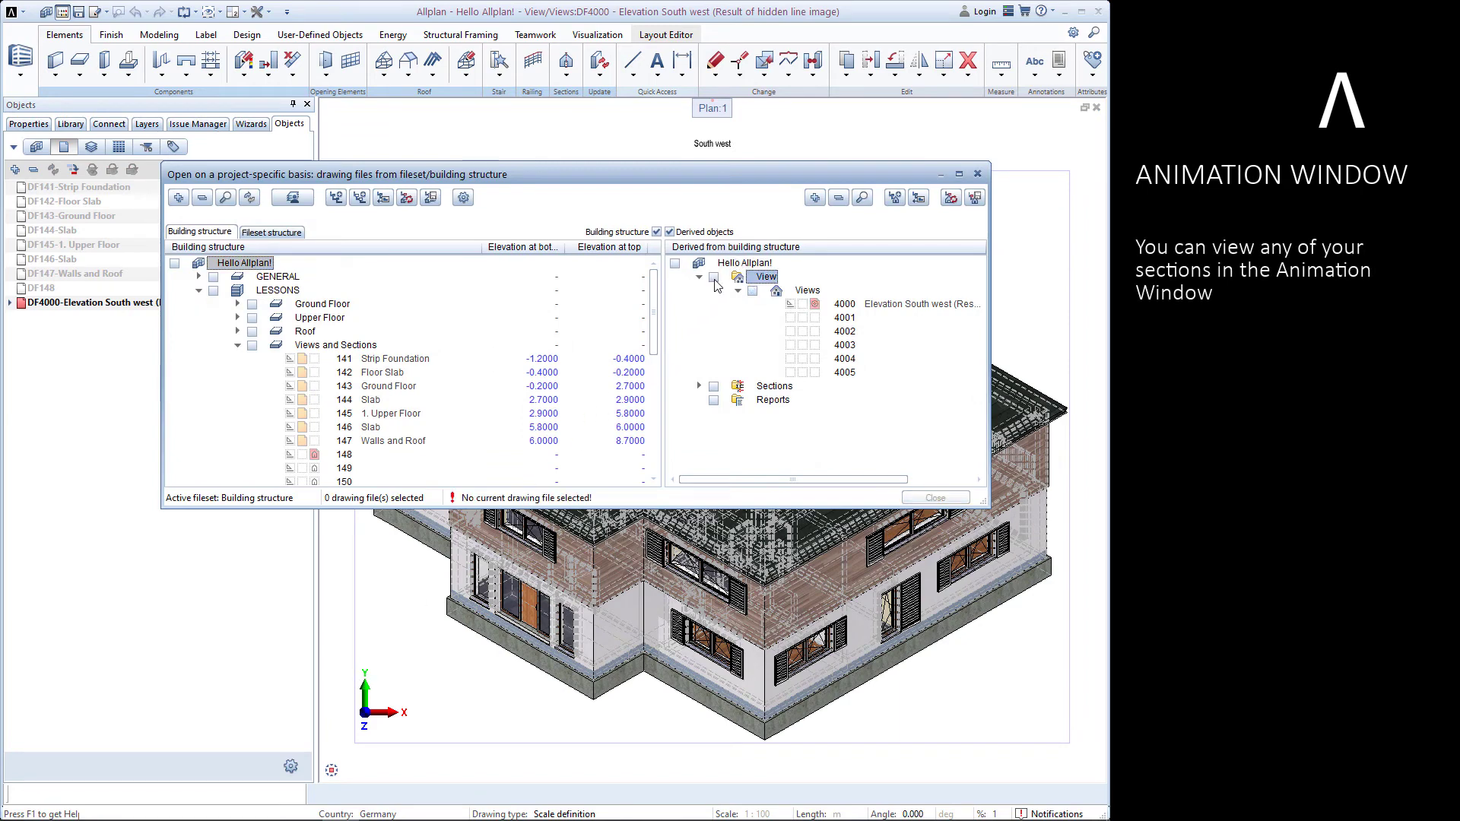
mouse_move(498, 317)
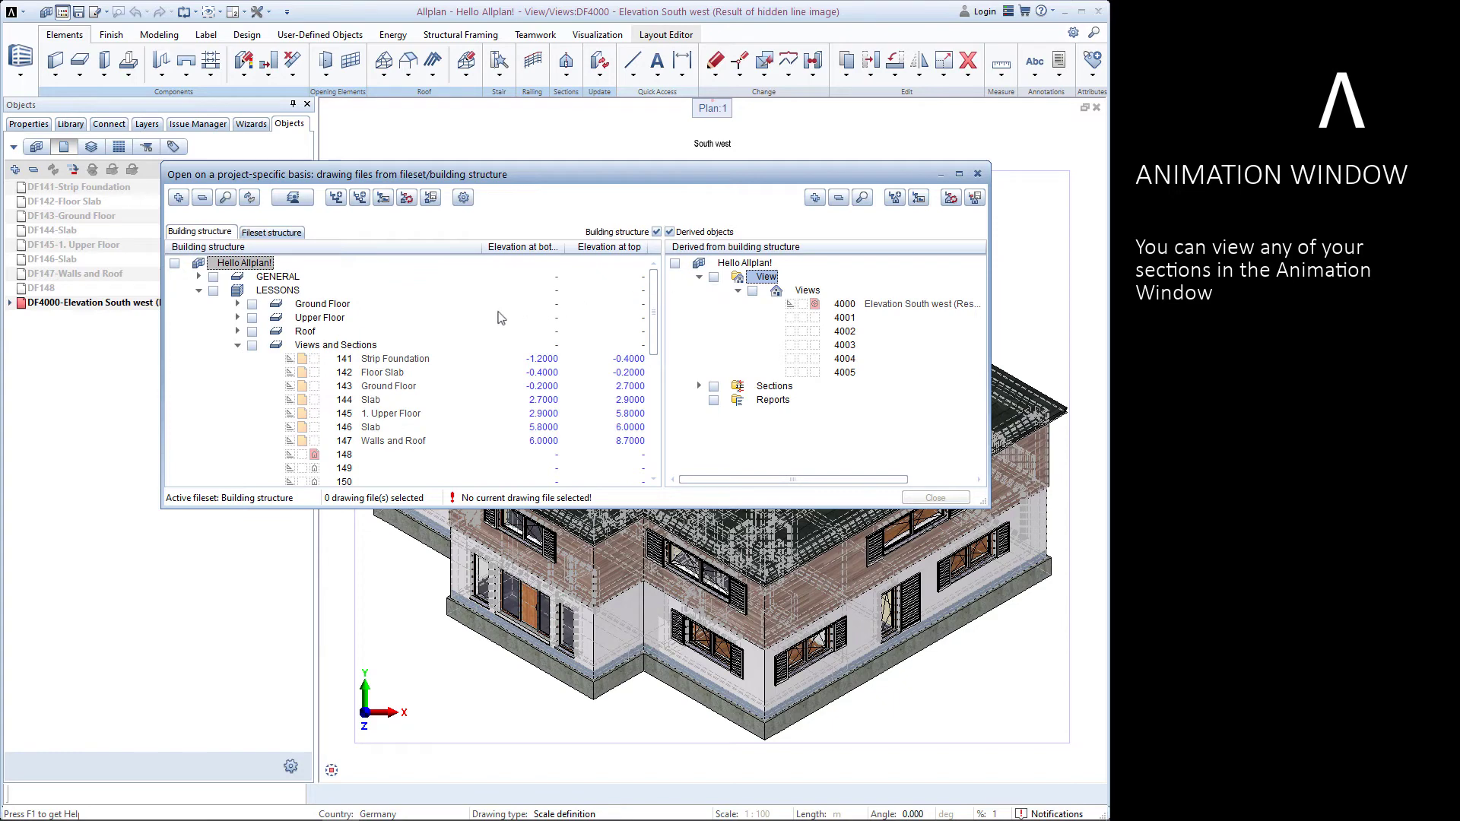
left_click(252, 344)
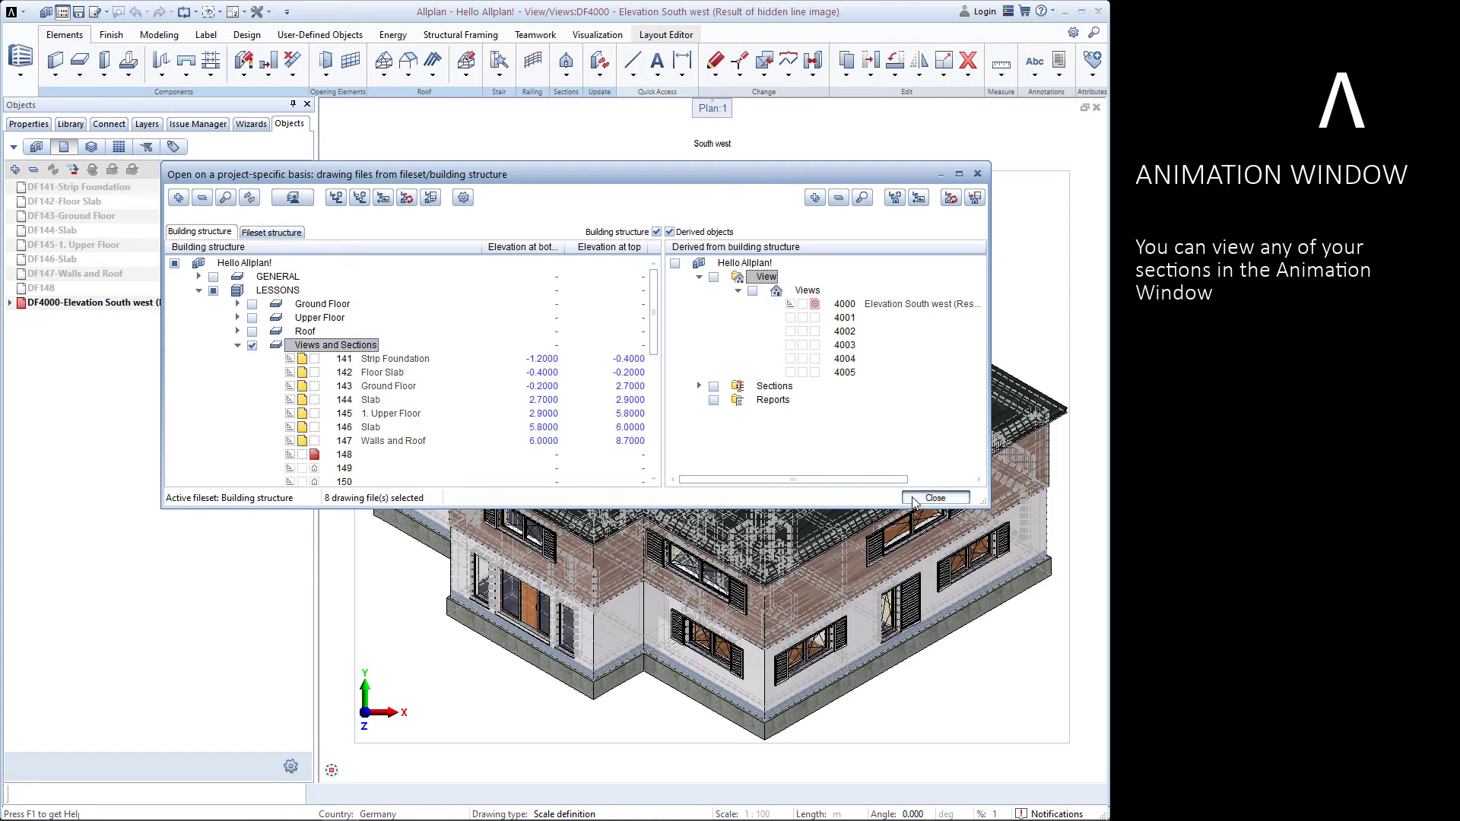
left_click(934, 496)
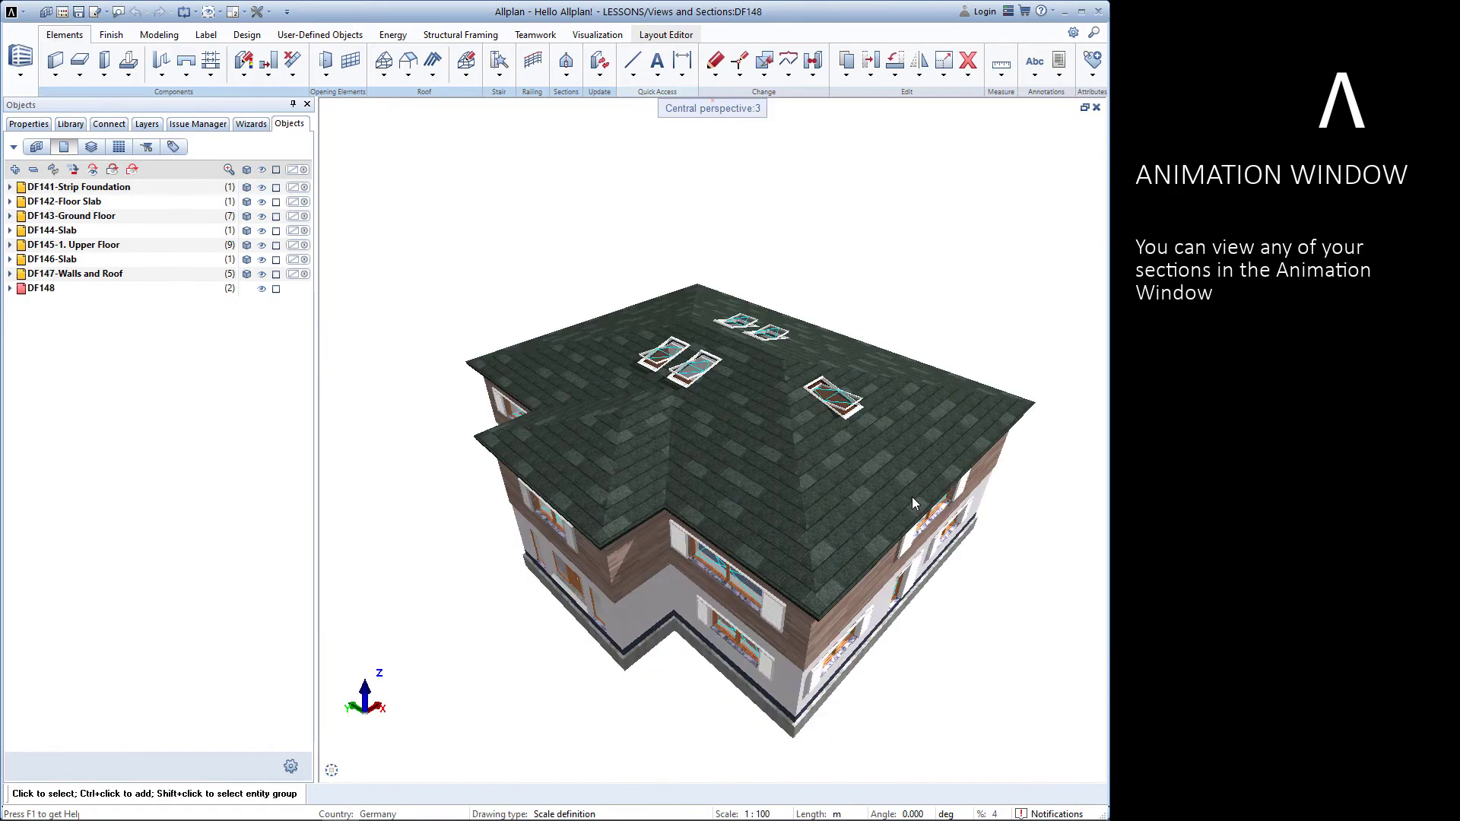
scroll("down", 3)
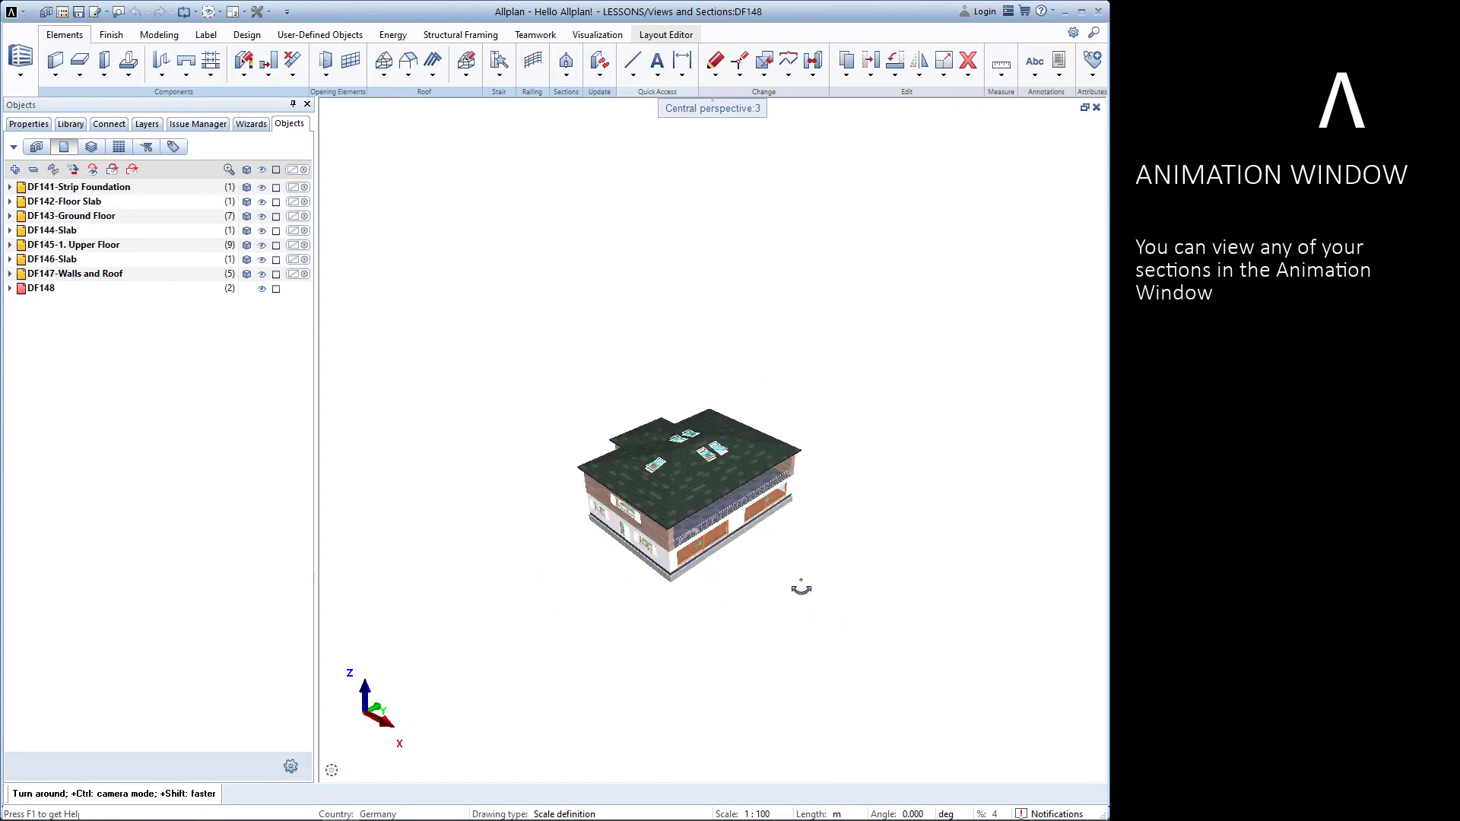
left_click_drag(801, 586, 680, 563)
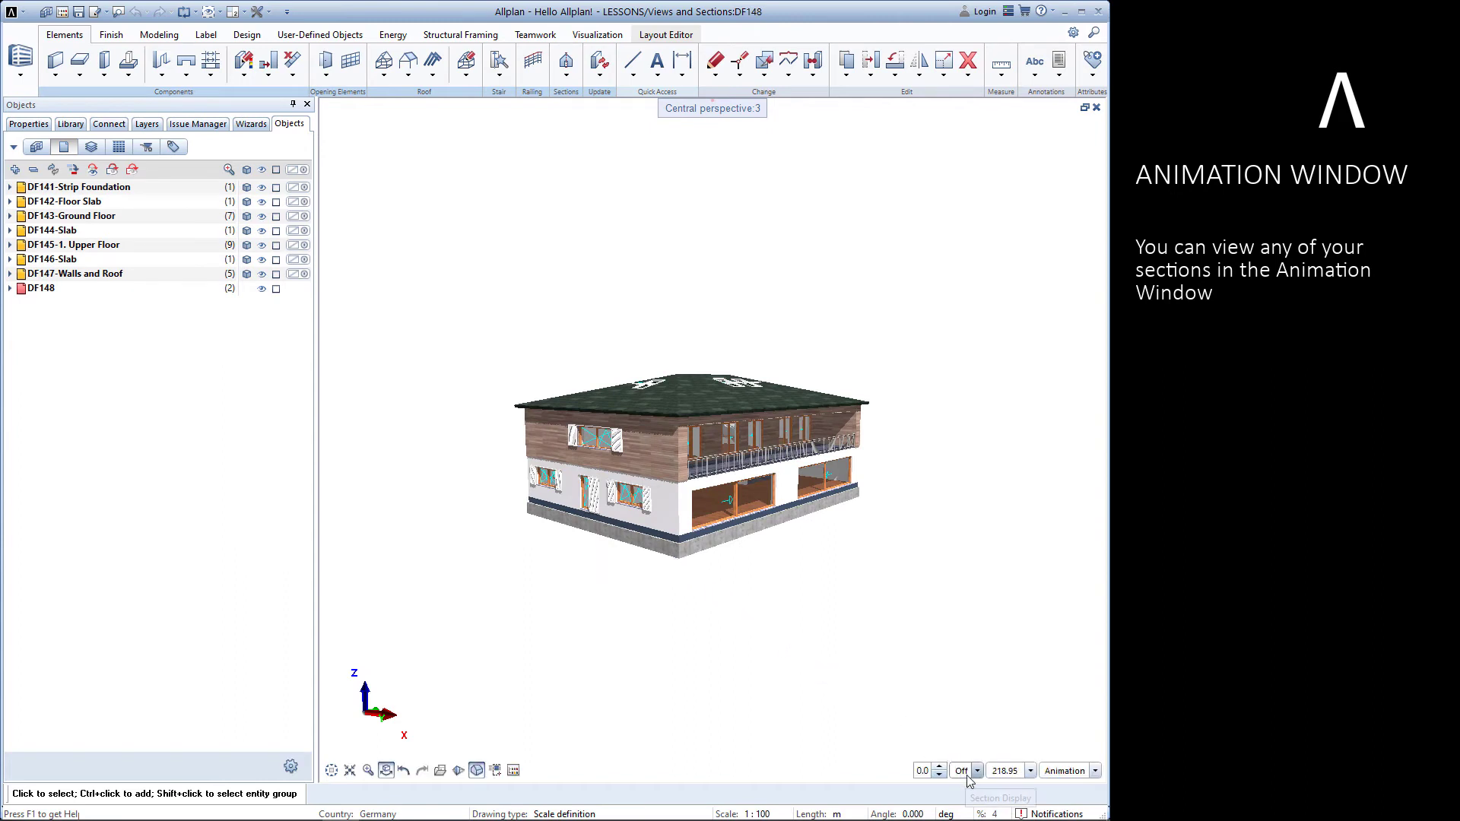
left_click(978, 770)
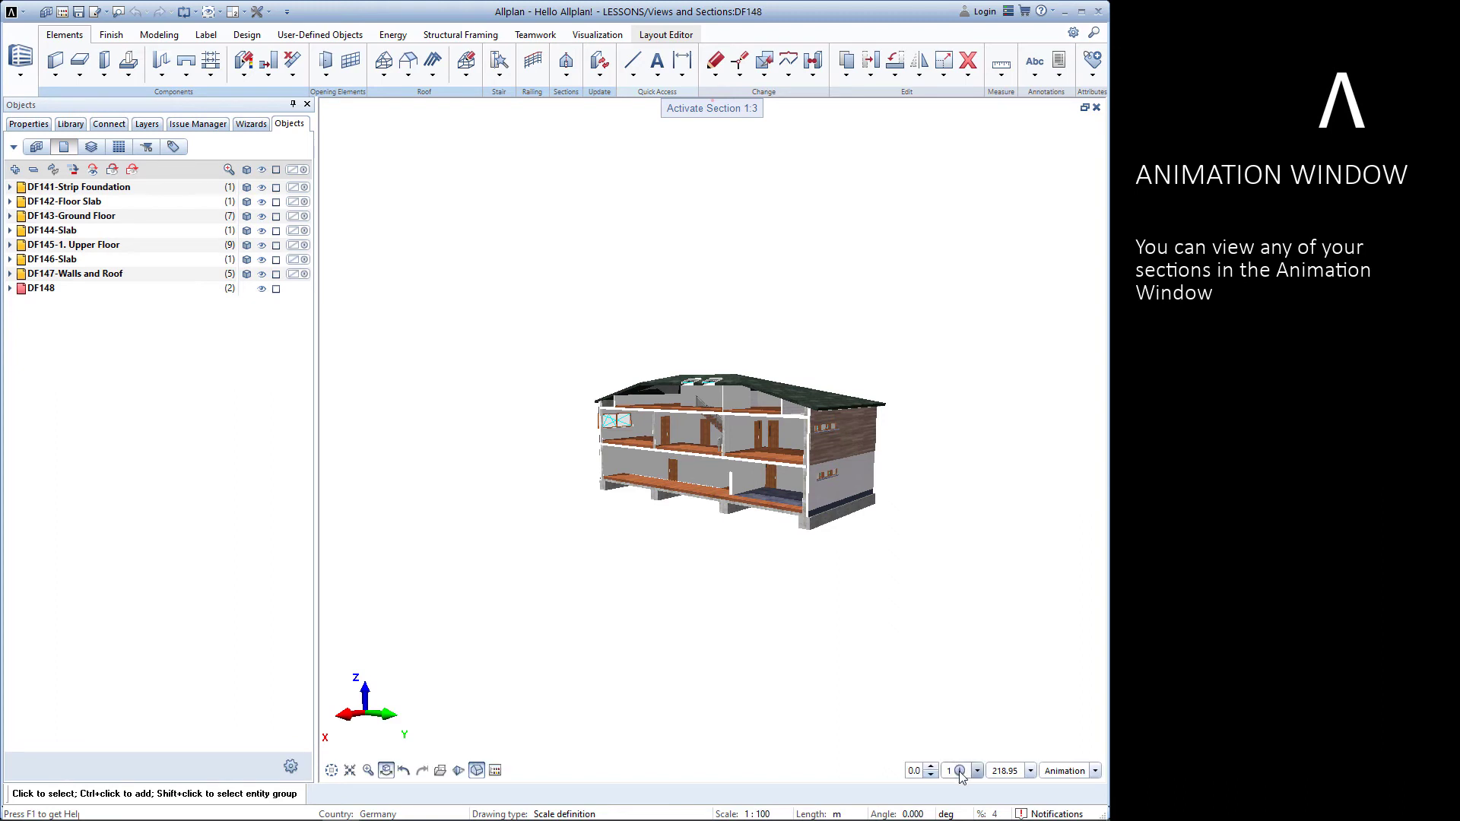
left_click(960, 770)
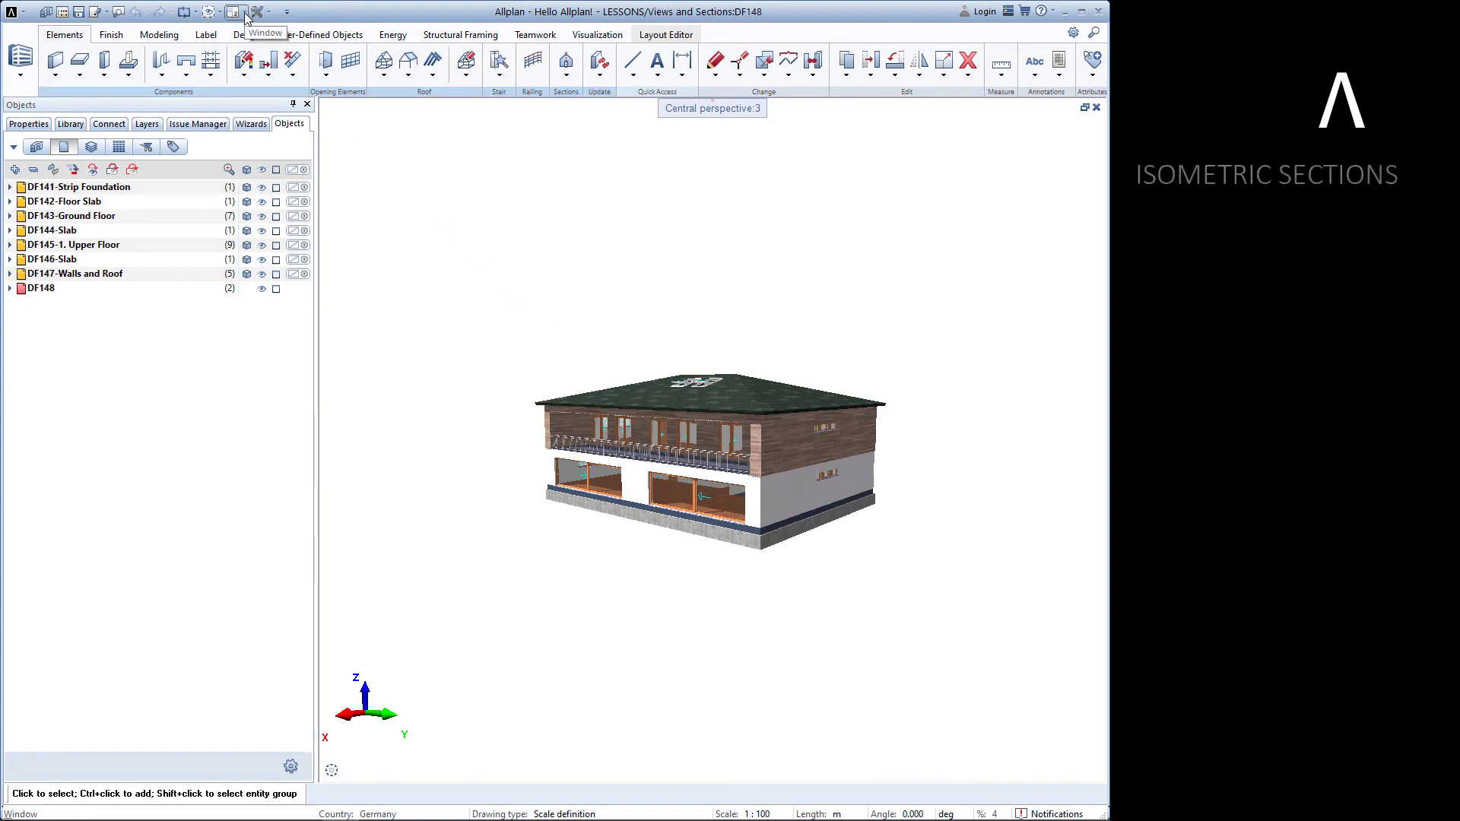
Step: Tile the workspace into plan and 3D perspective viewports and activate the plan viewport
left_click(232, 11)
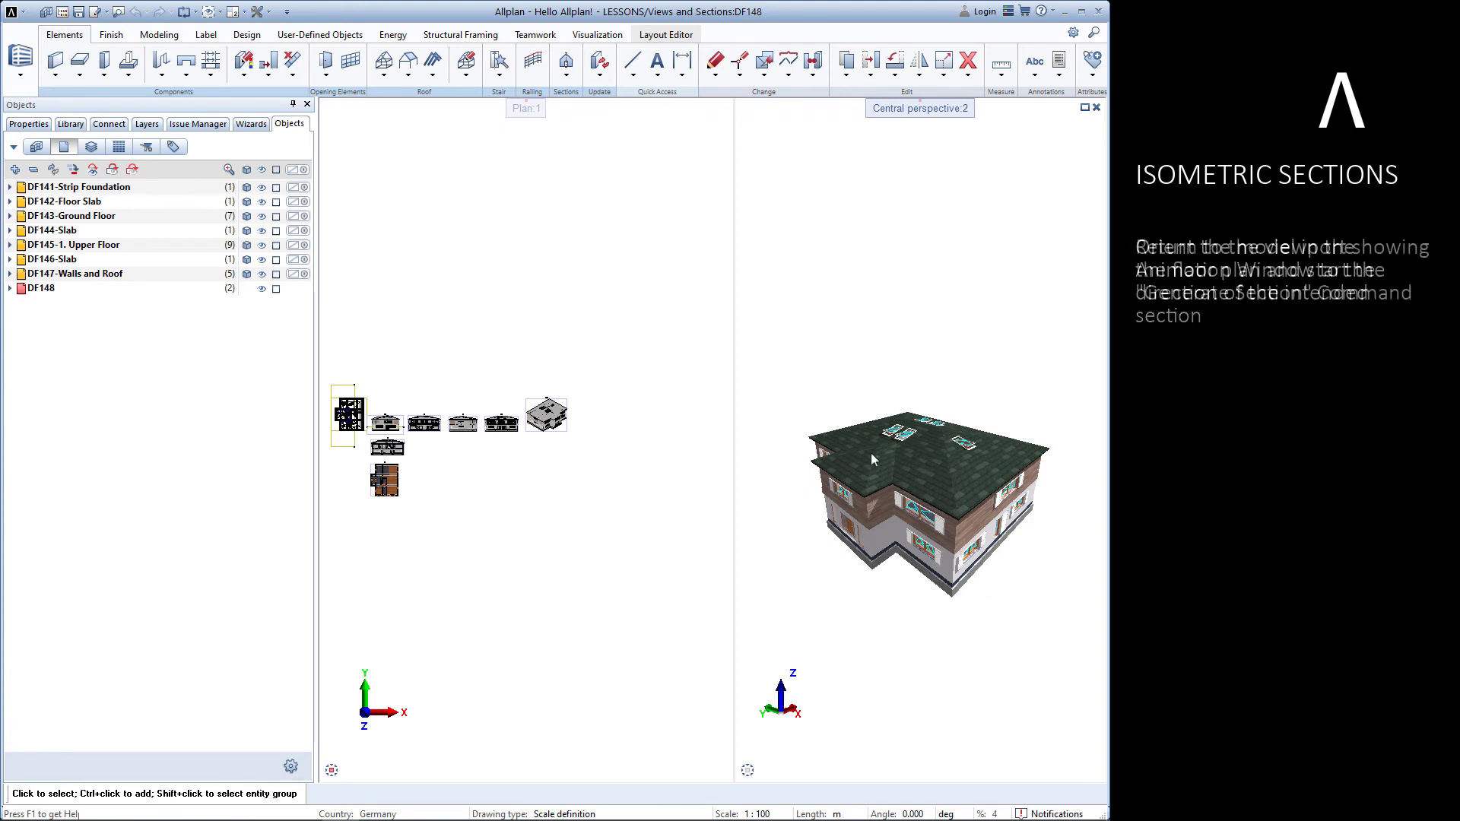
left_click(598, 62)
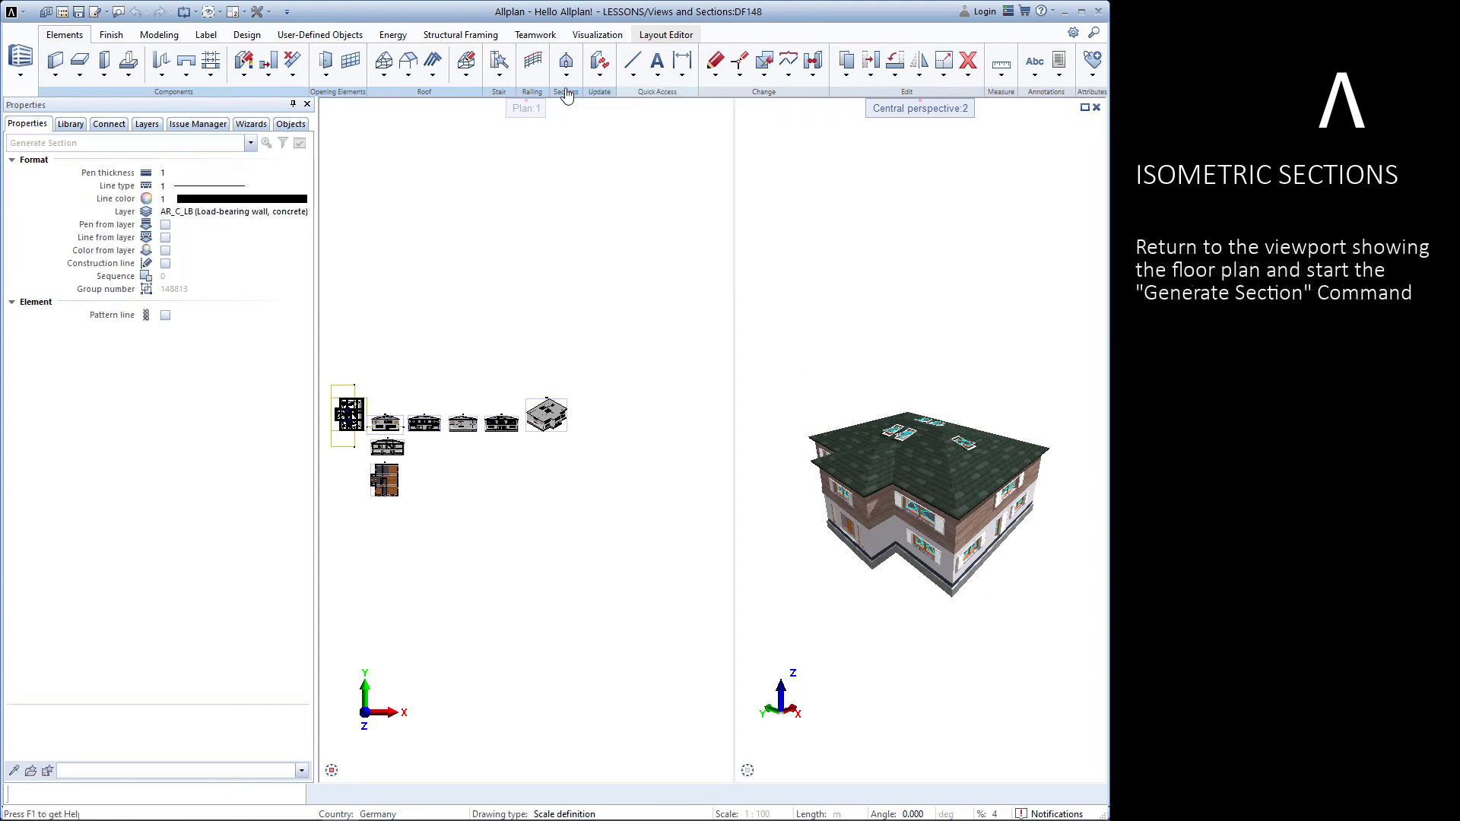
Step: Run Generate Section and place the first clipping line point above the plan
left_click(565, 63)
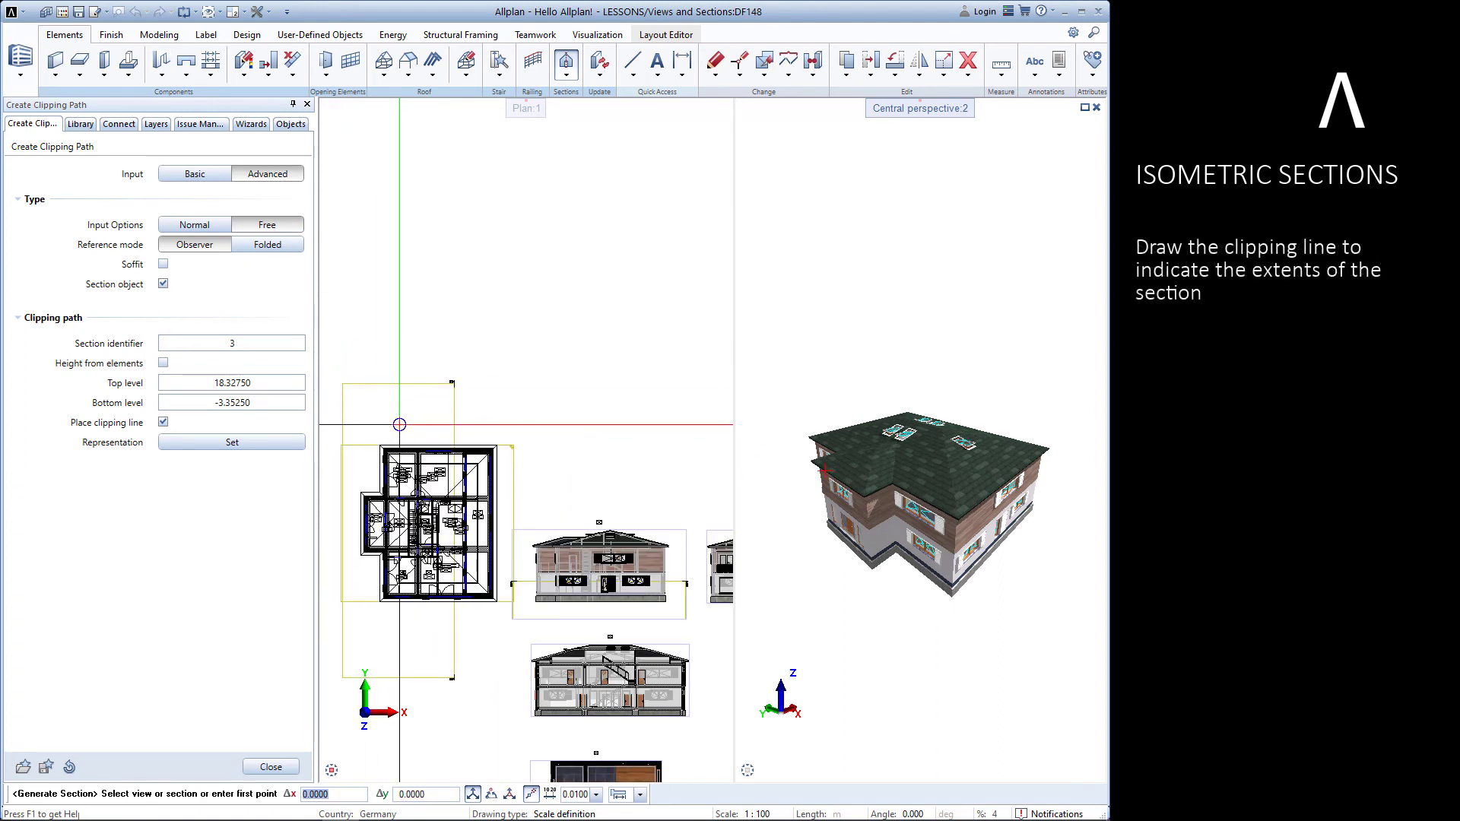
left_click(398, 423)
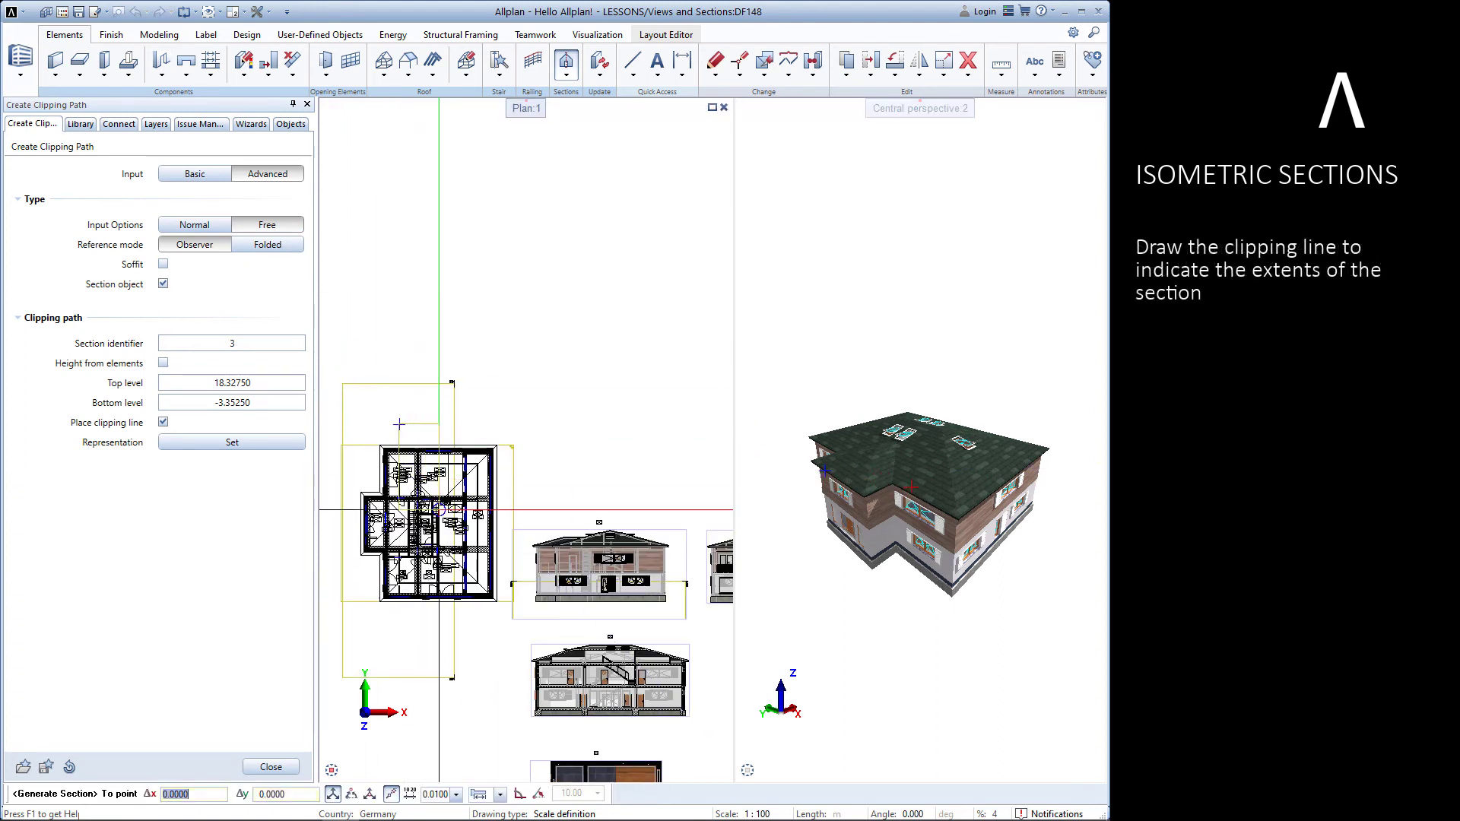